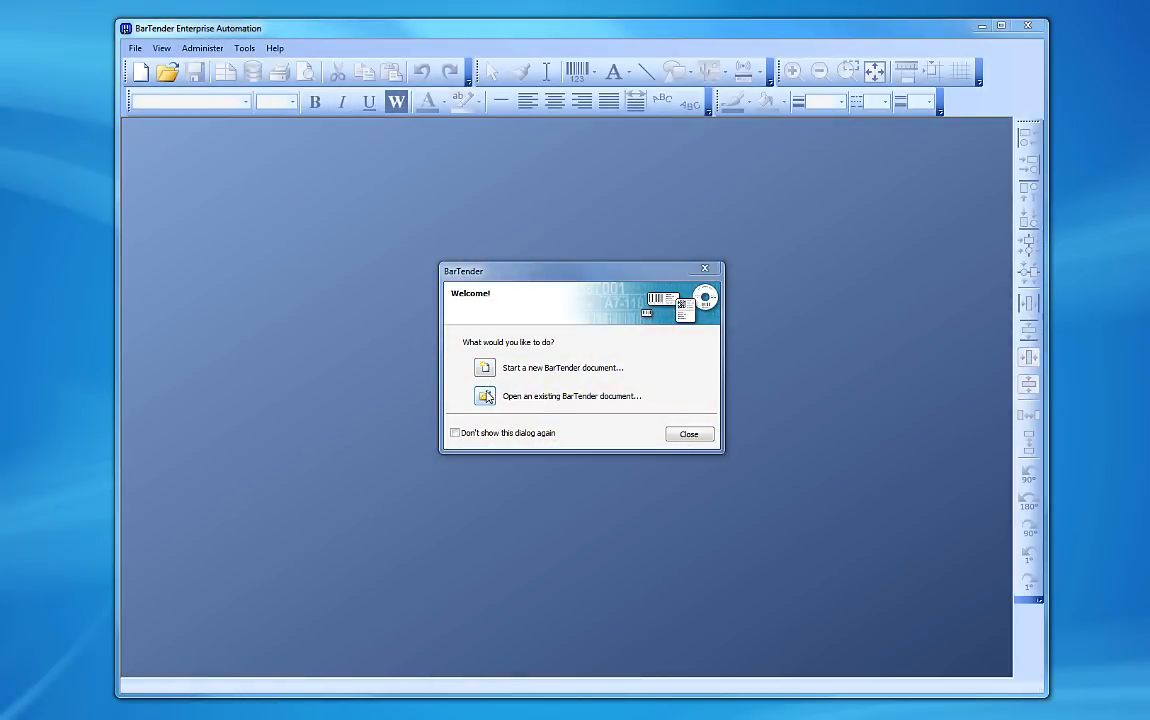
{"action": "mouse_move", "coordinate": [487, 398]}
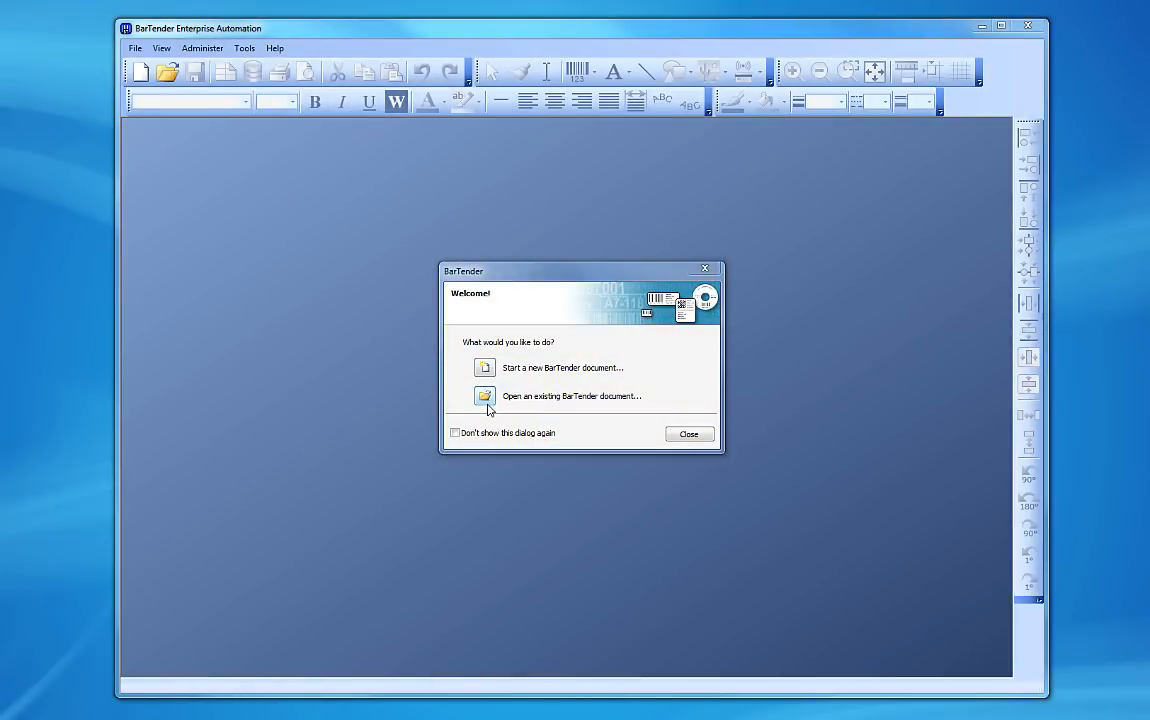
{"action": "mouse_move", "coordinate": [483, 385]}
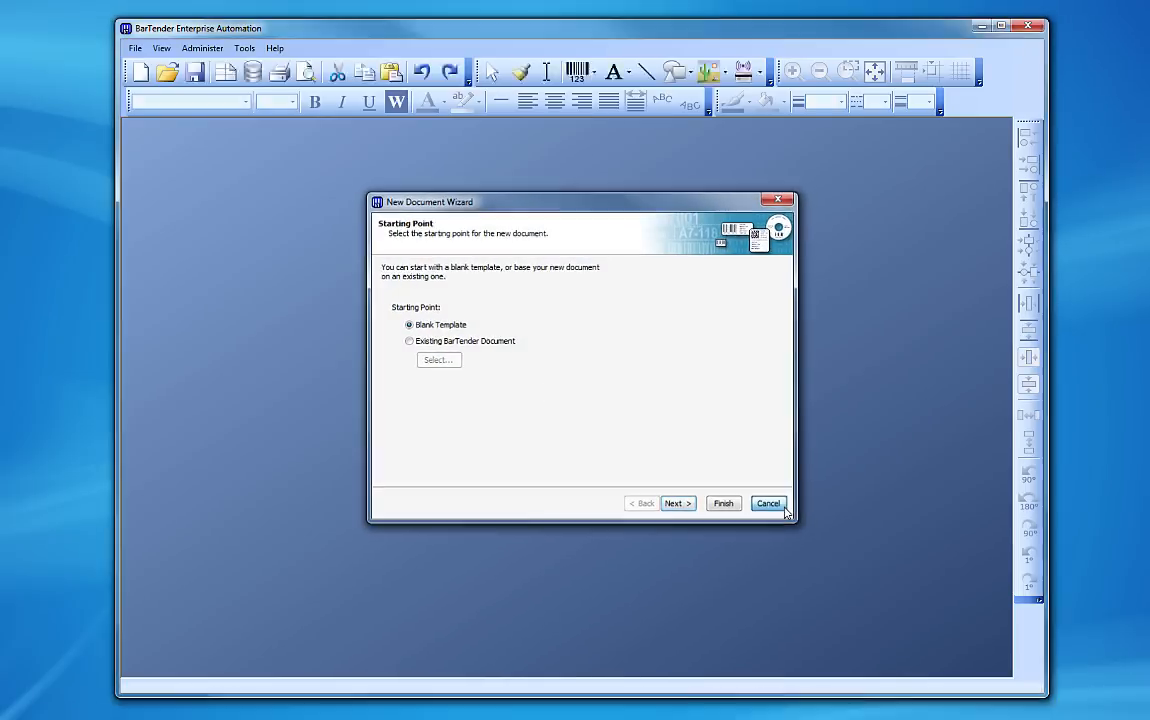
- Cancel the New Document Wizard so no document is created
{"action": "left_click", "coordinate": [768, 503]}
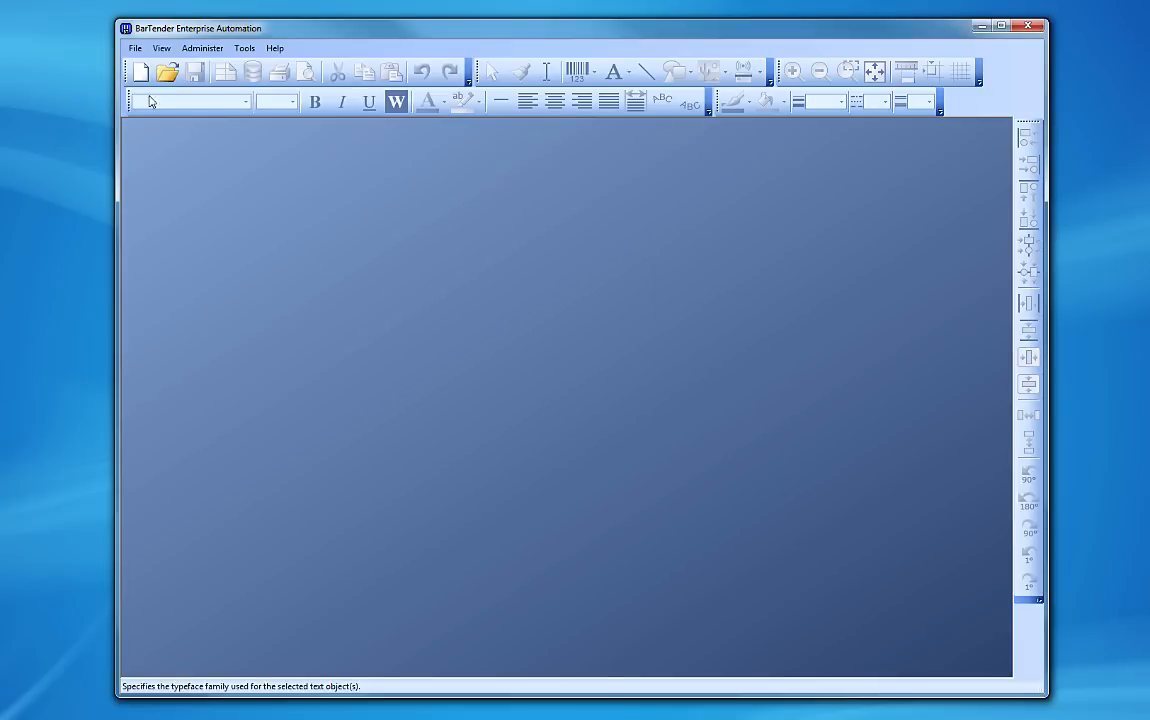
- Start a new document from File > New, browse for an existing document, then choose Blank Template
{"action": "left_click", "coordinate": [135, 48]}
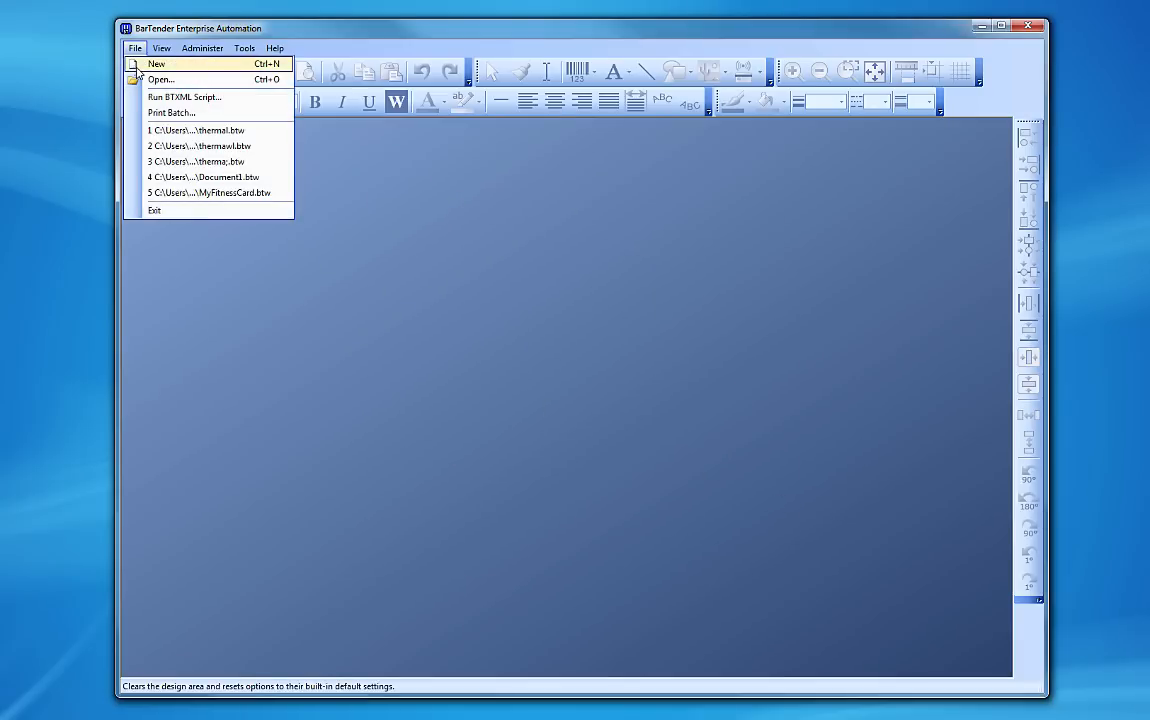
{"action": "left_click", "coordinate": [156, 63]}
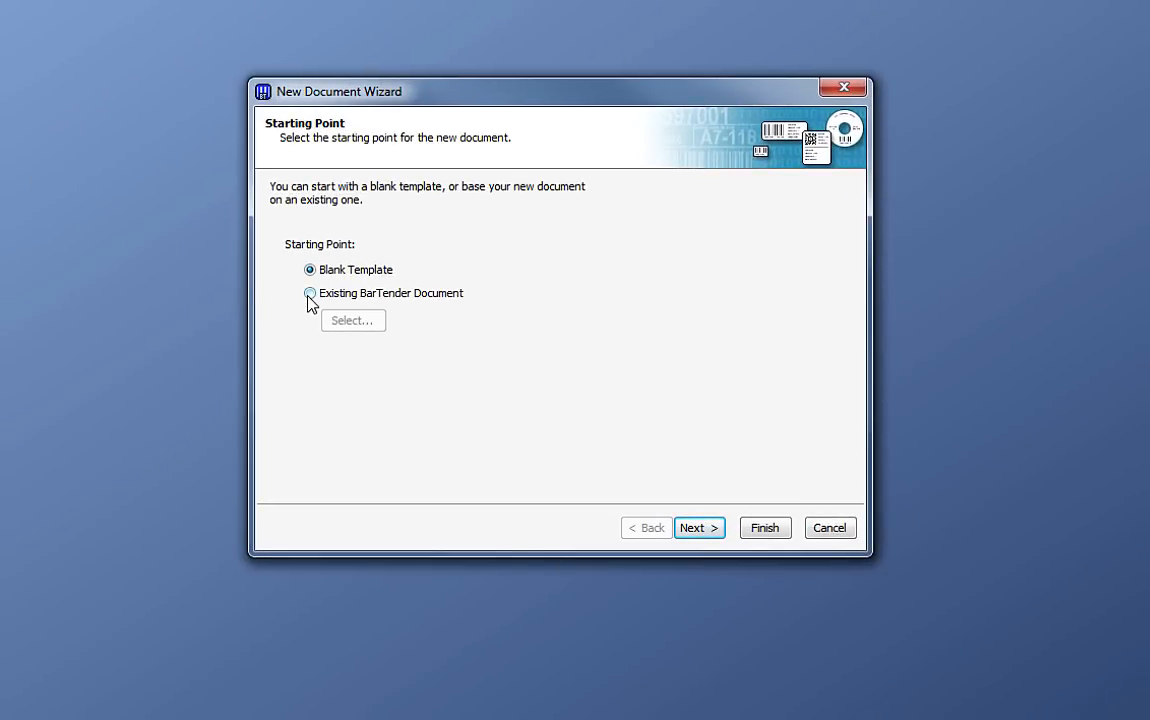
{"action": "left_click", "coordinate": [310, 293]}
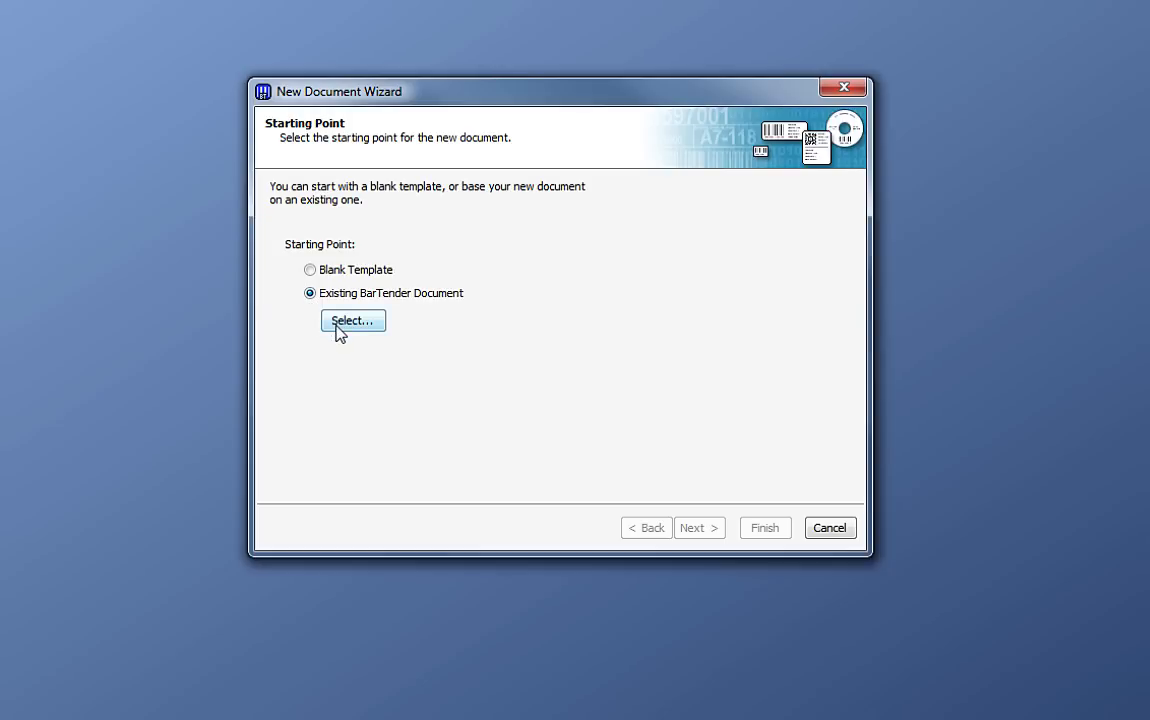
{"action": "left_click", "coordinate": [352, 320]}
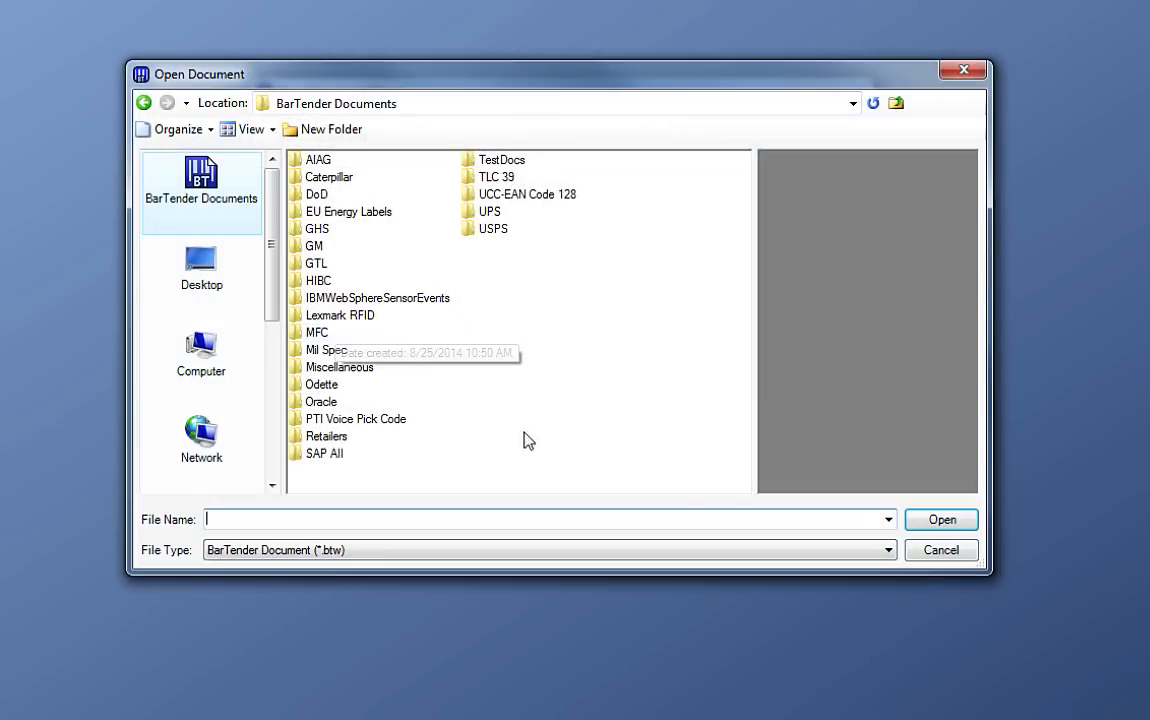
{"action": "left_click", "coordinate": [940, 550]}
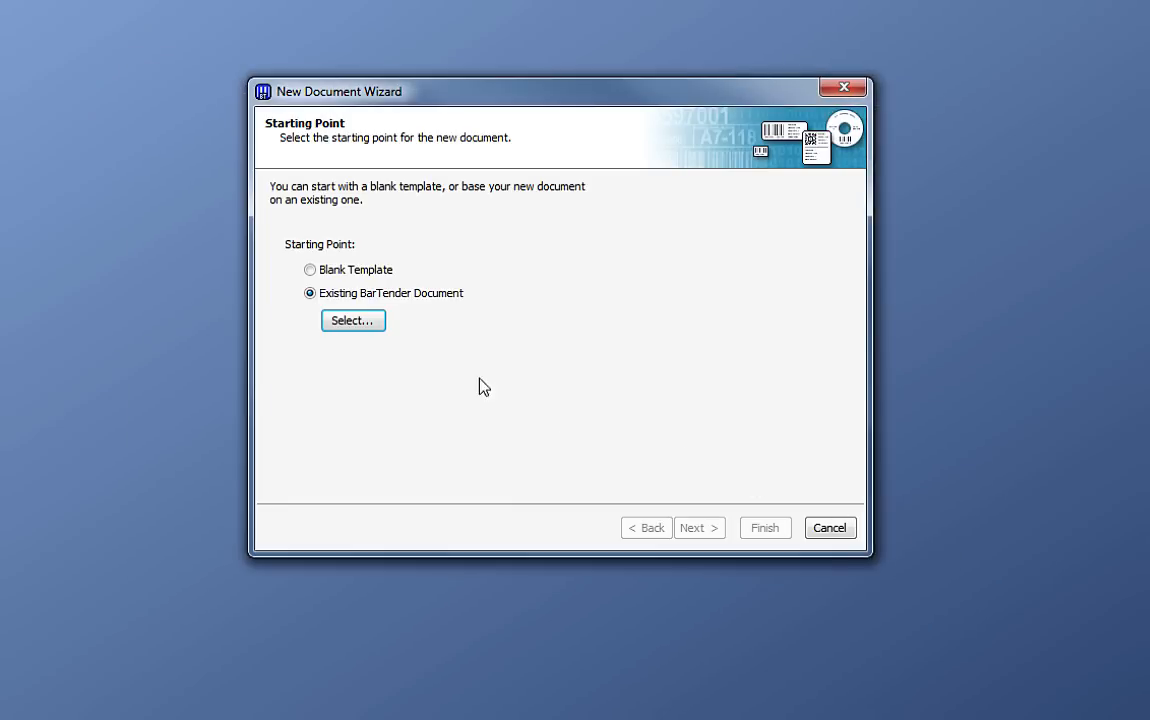
{"action": "left_click", "coordinate": [310, 269]}
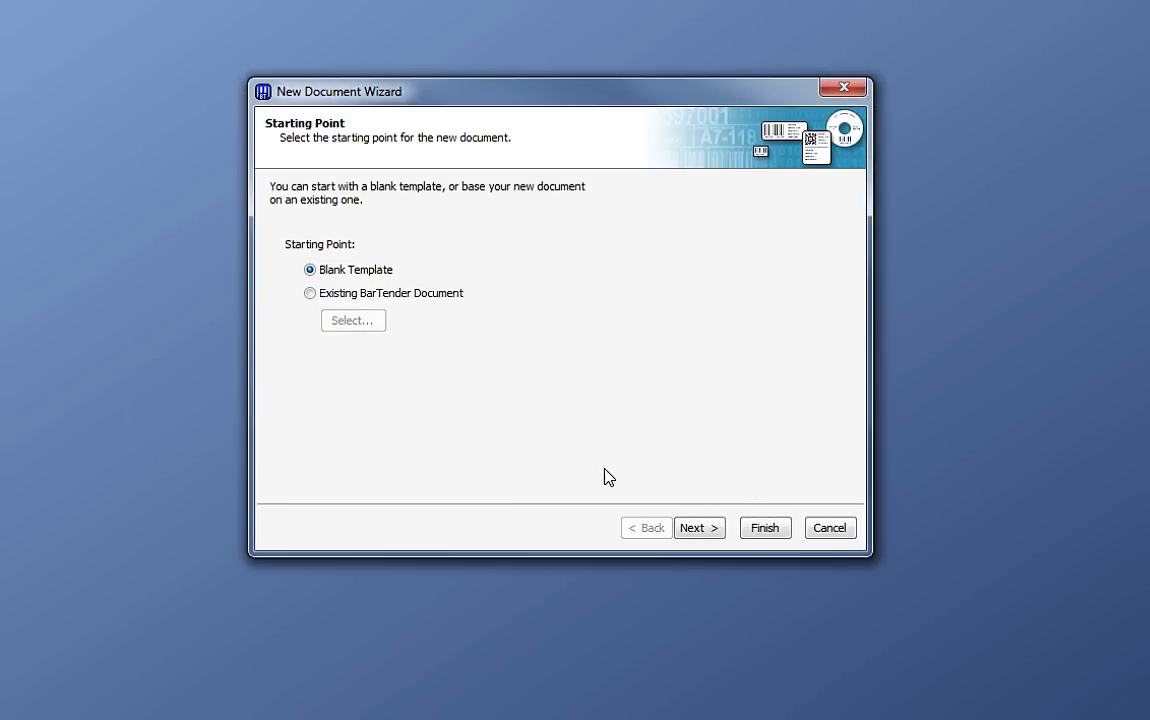
- Select Thermal Printer as the label's printer and advance to stock selection
{"action": "left_click", "coordinate": [698, 527]}
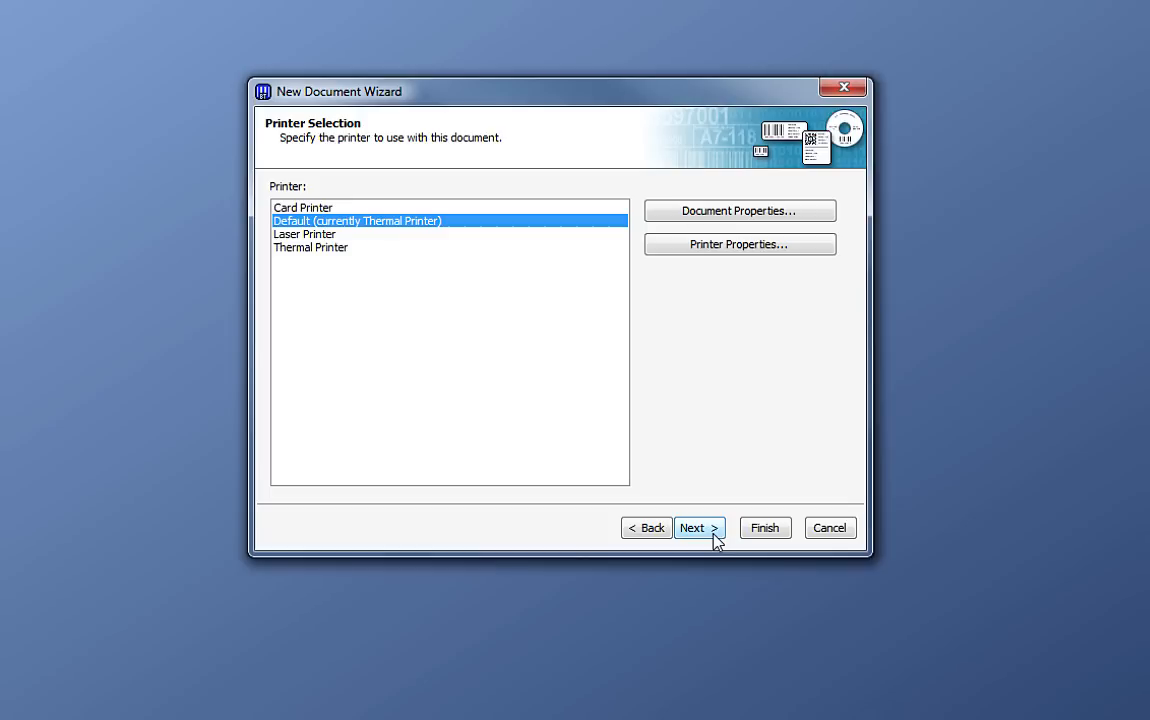
{"action": "left_click", "coordinate": [311, 247]}
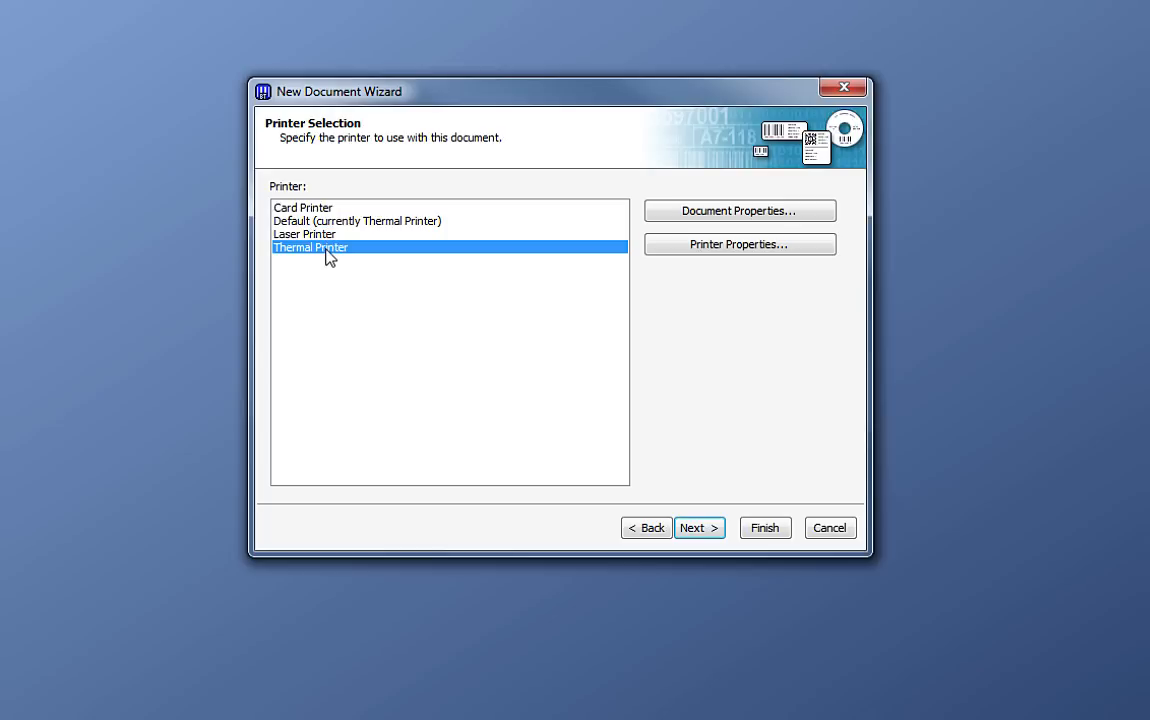
{"action": "left_click", "coordinate": [698, 527]}
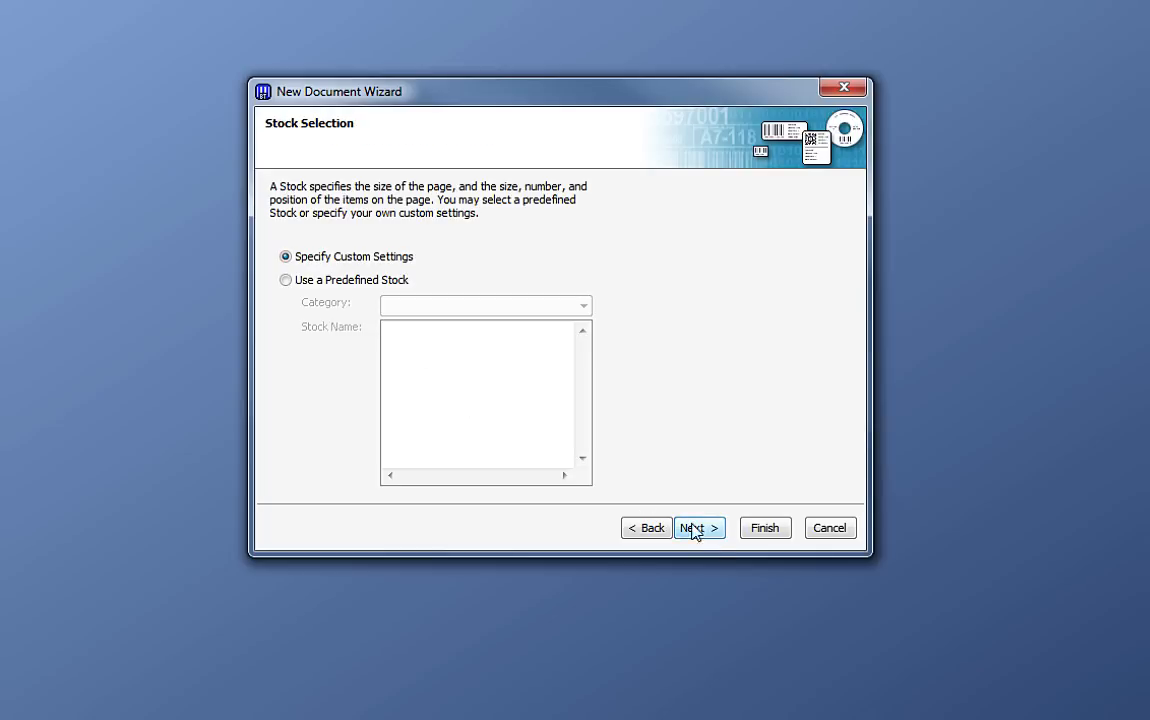
- Browse Avery Dennison predefined stocks such as V72, then revert to custom stock settings
{"action": "left_click", "coordinate": [286, 280]}
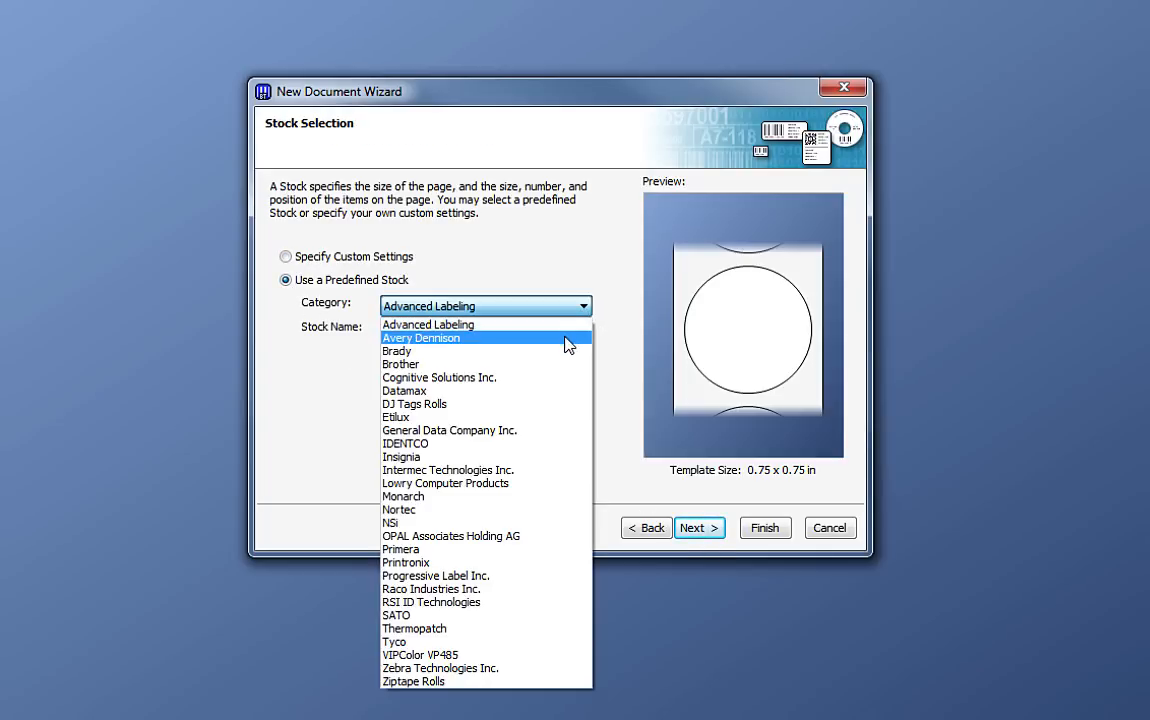
{"action": "left_click", "coordinate": [421, 337]}
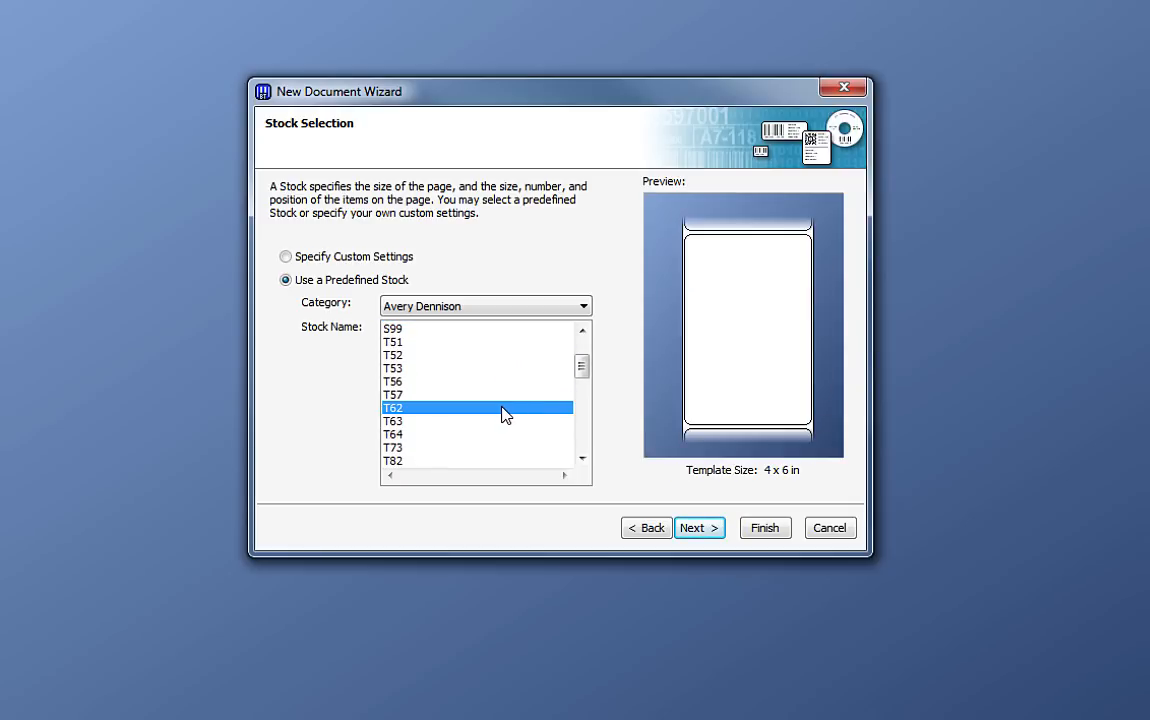
{"action": "scroll", "scroll_direction": "down", "scroll_amount": 3}
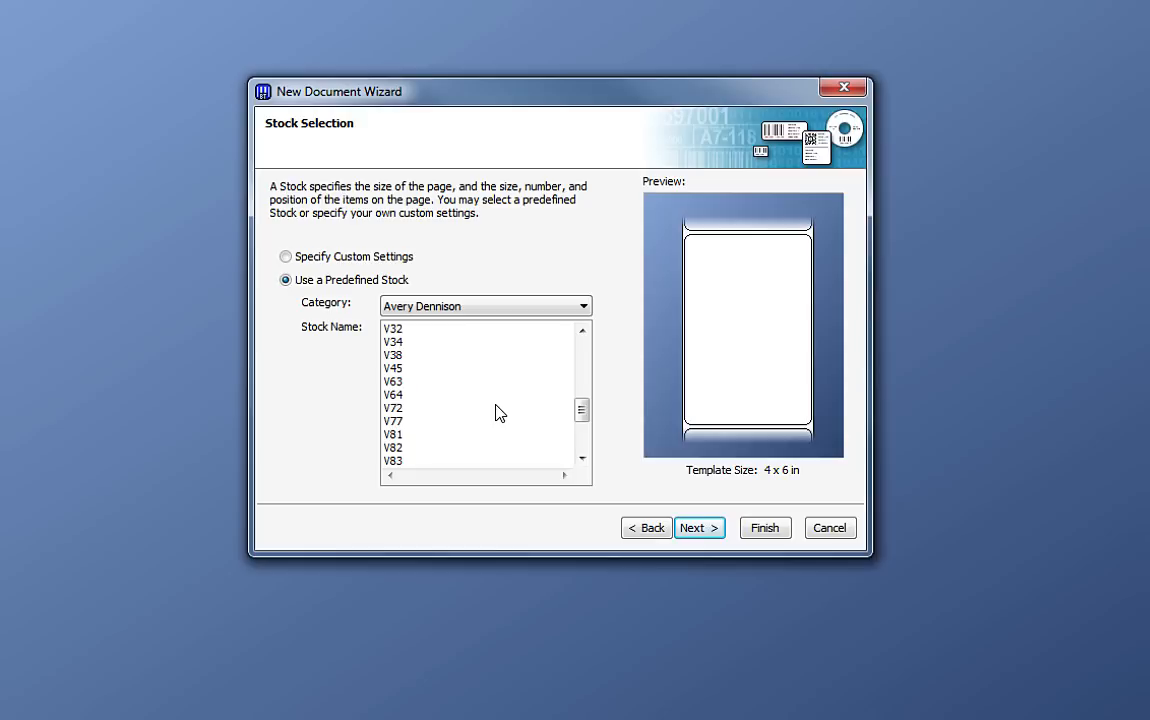
{"action": "left_click", "coordinate": [393, 407]}
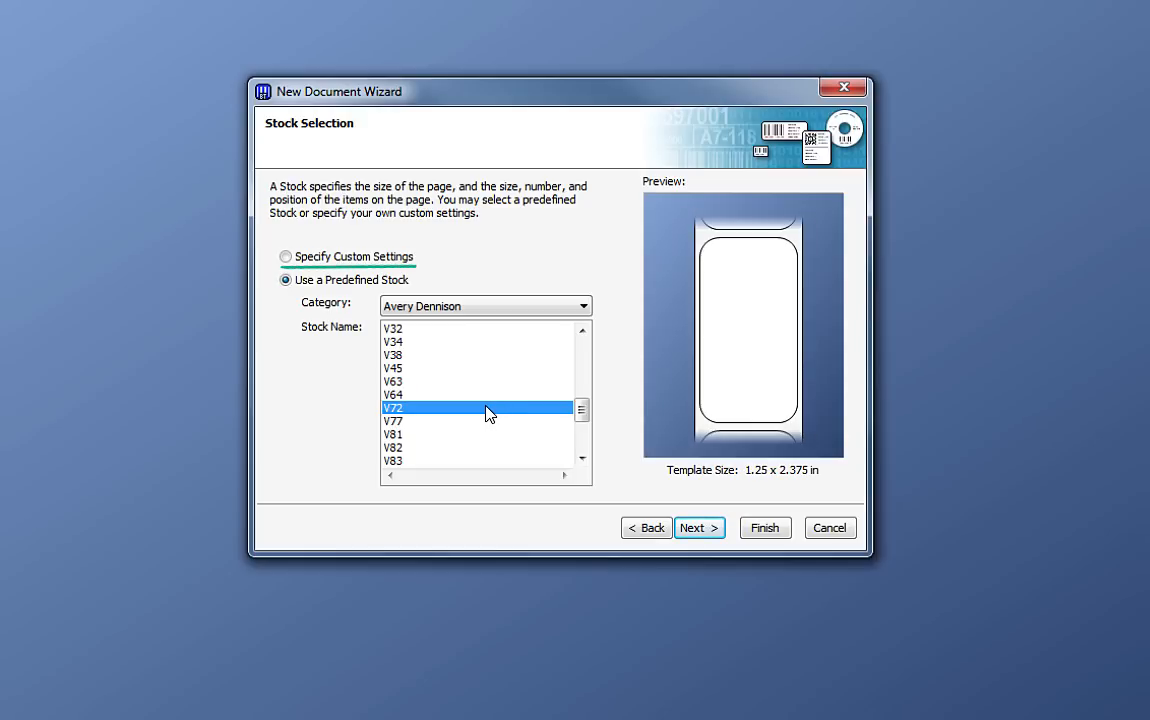
{"action": "left_click", "coordinate": [286, 256]}
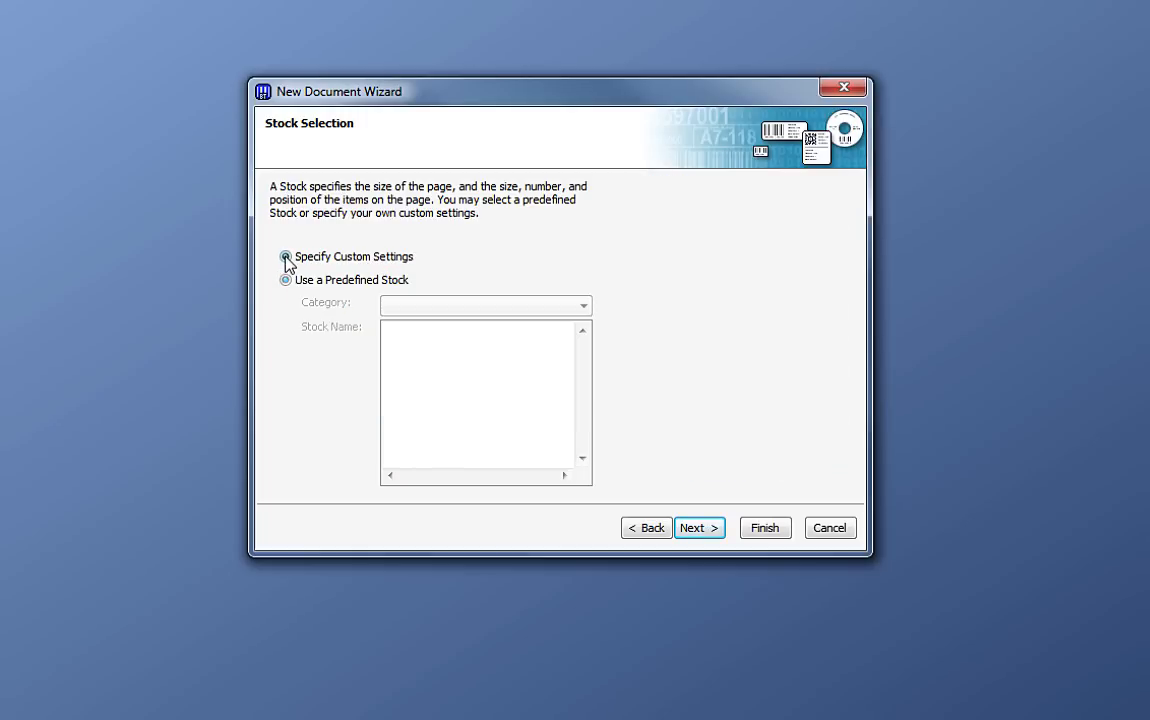
{"action": "left_click", "coordinate": [698, 527]}
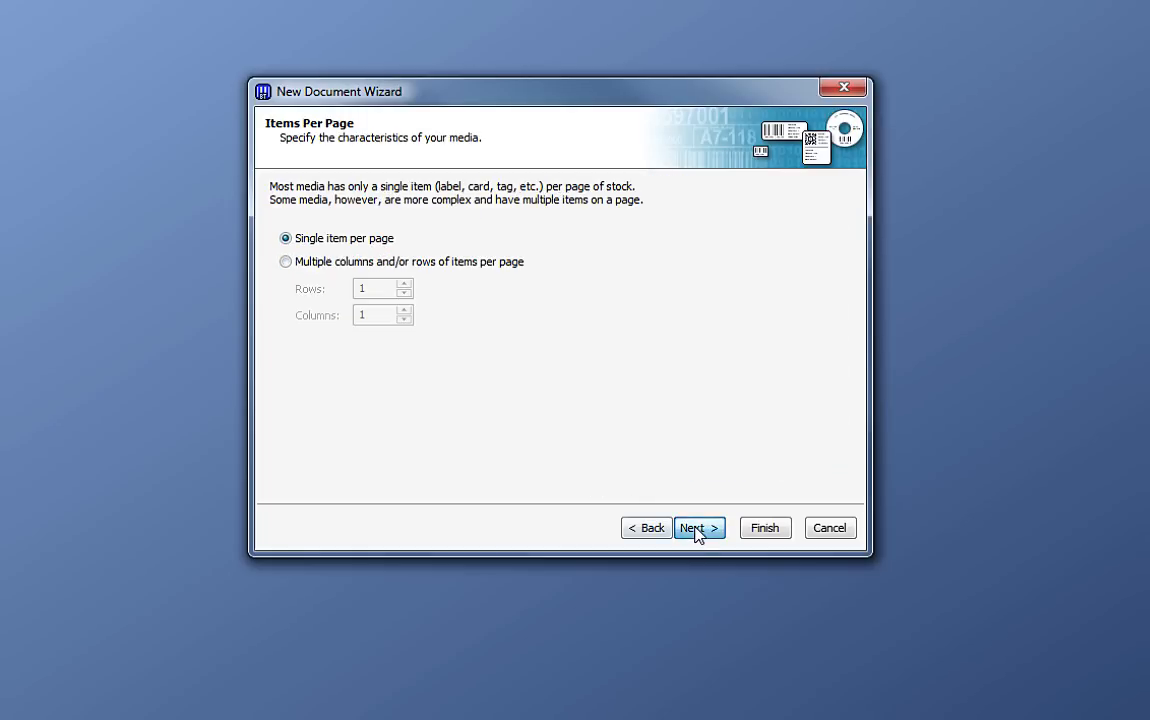
{"action": "mouse_move", "coordinate": [286, 262]}
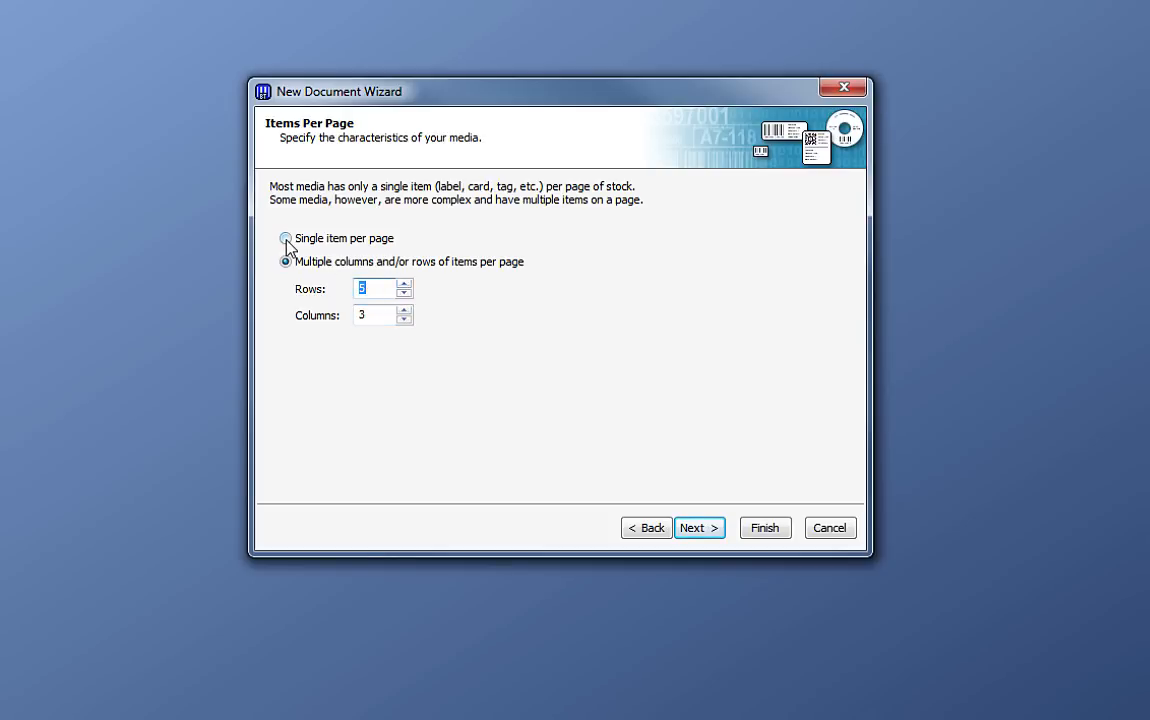
- Choose a single item per page and advance to side edges
{"action": "left_click", "coordinate": [286, 238]}
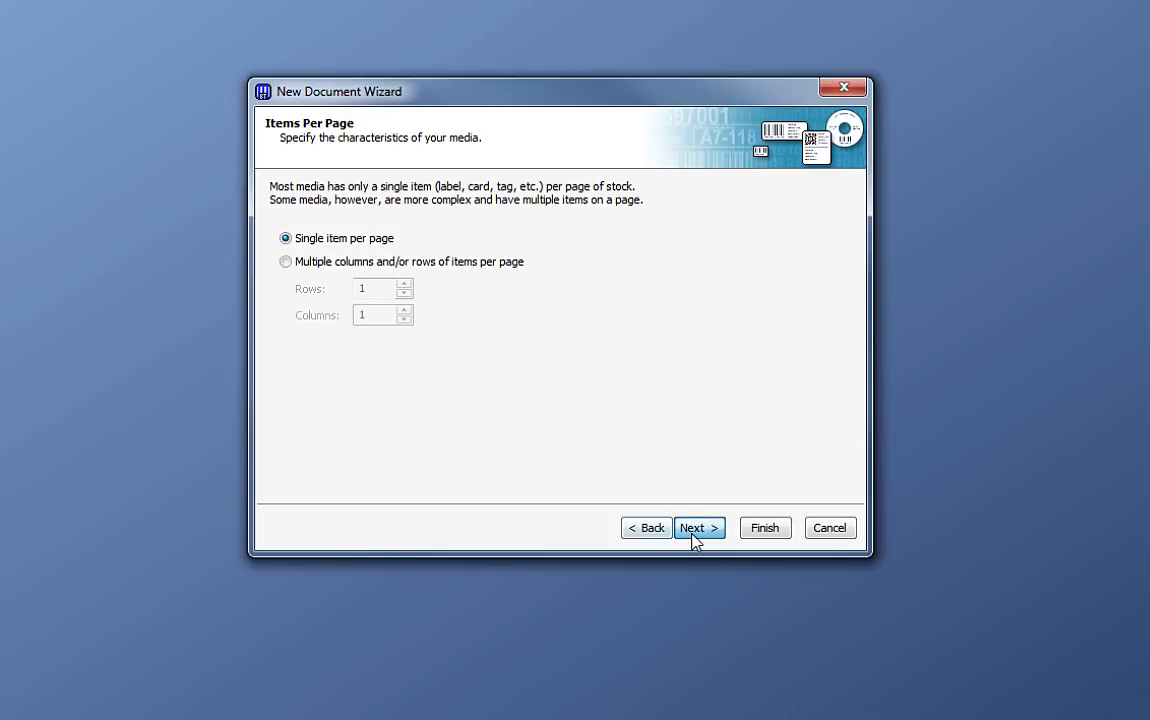
{"action": "left_click", "coordinate": [698, 527]}
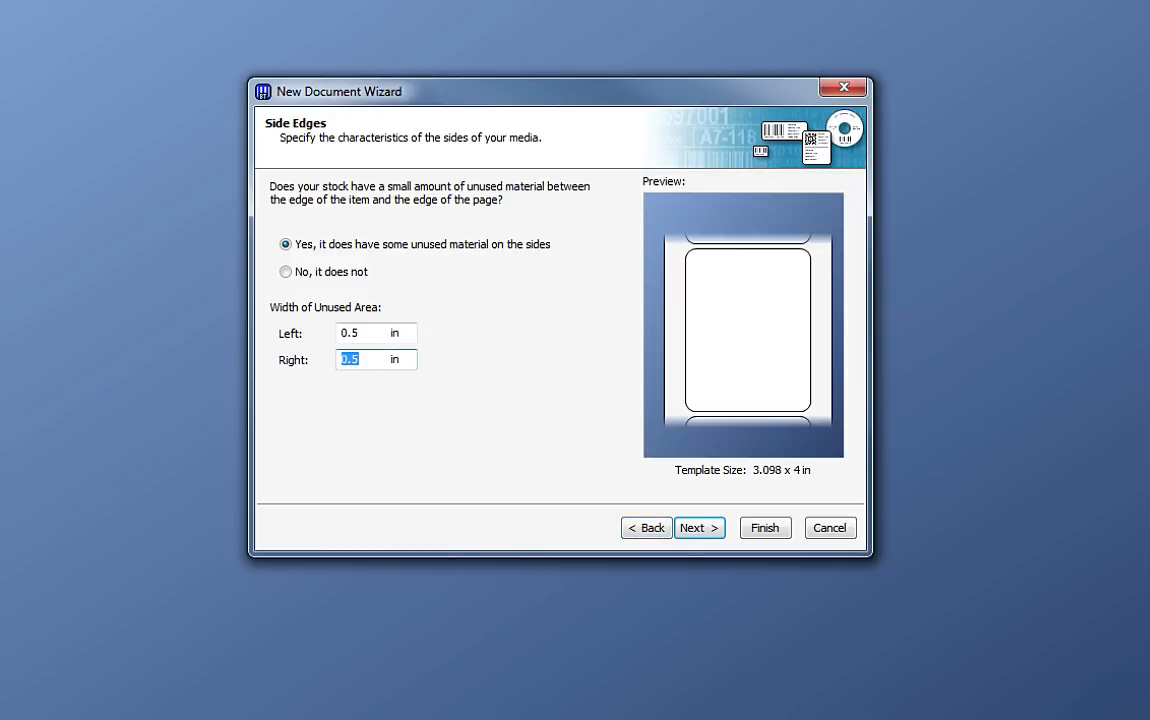
- Set the left and right unused side material to 0.05 in
{"action": "type", "text": "0.05"}
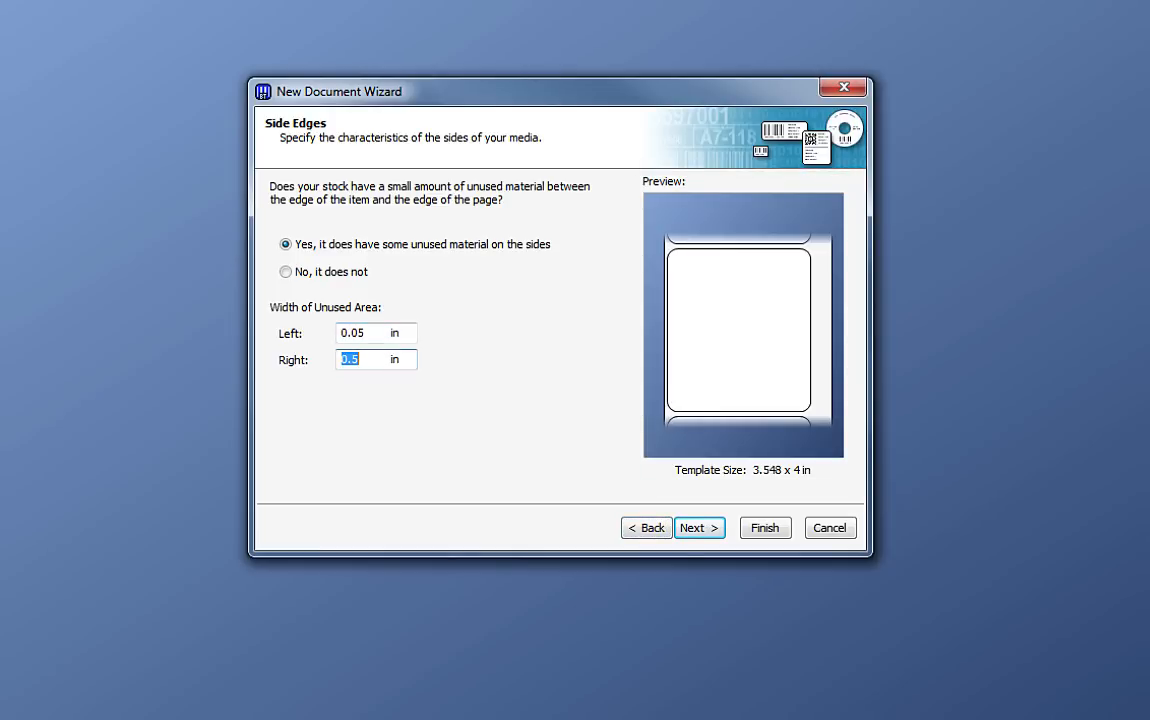
{"action": "type", "text": ".05"}
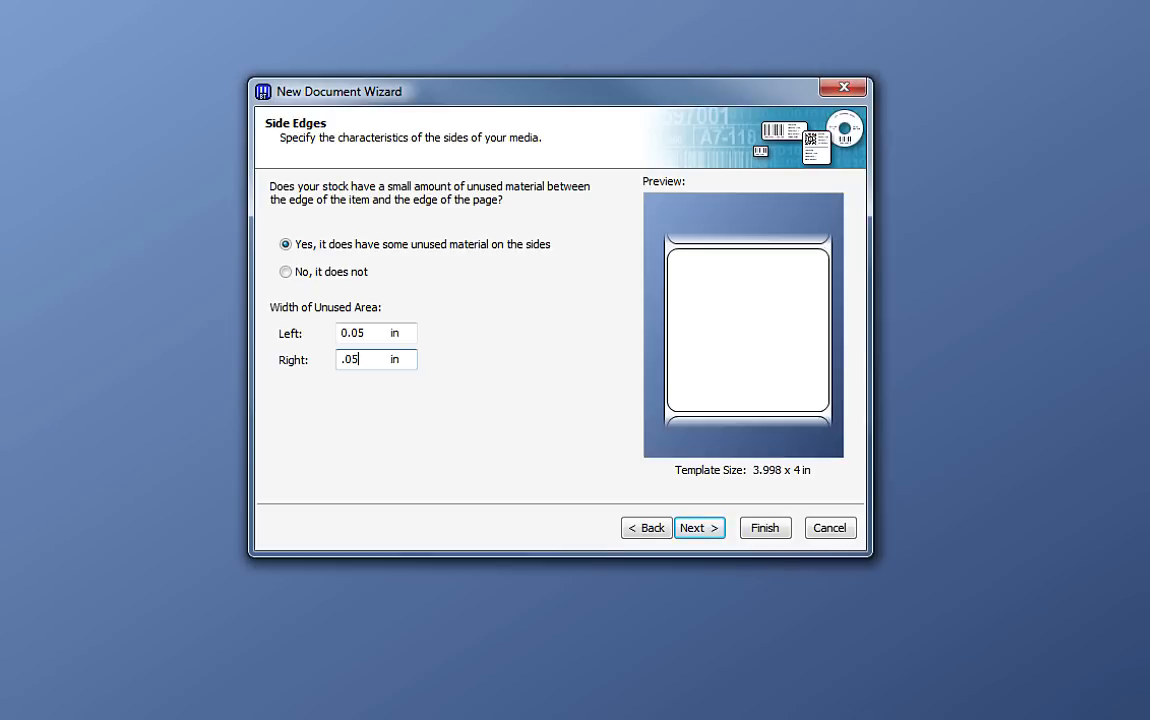
{"action": "left_click", "coordinate": [698, 527]}
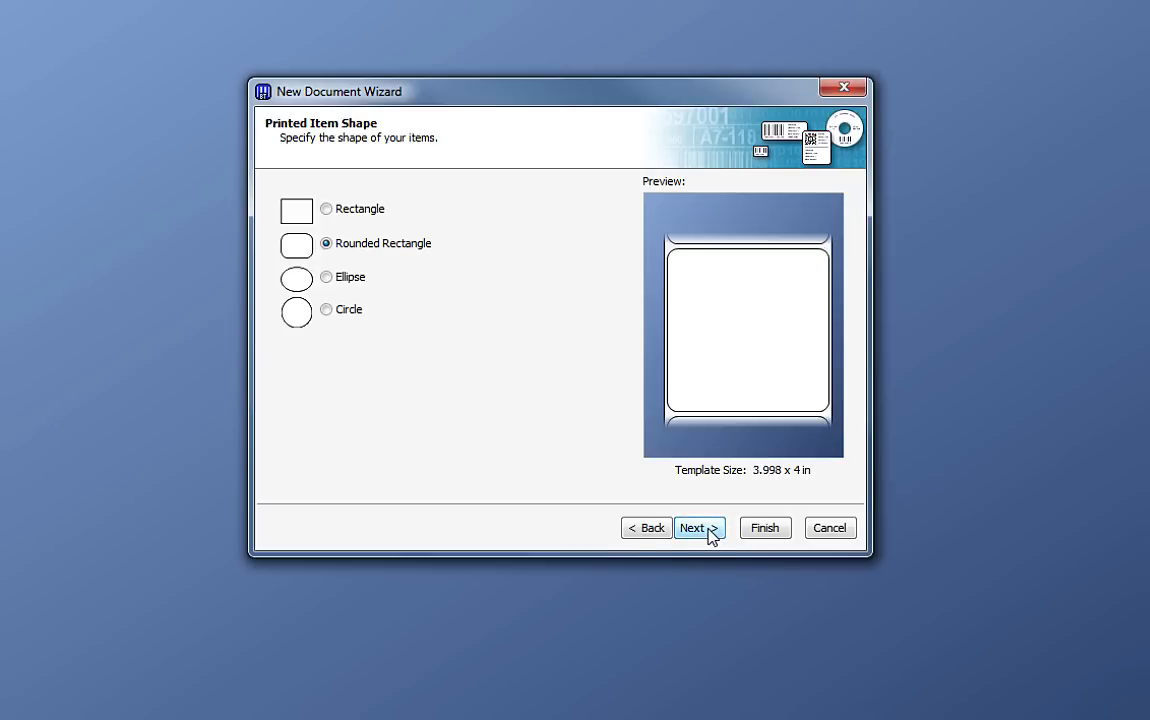
- Preview circle and rectangle shapes, then settle on a rounded-rectangle label
{"action": "left_click", "coordinate": [326, 309]}
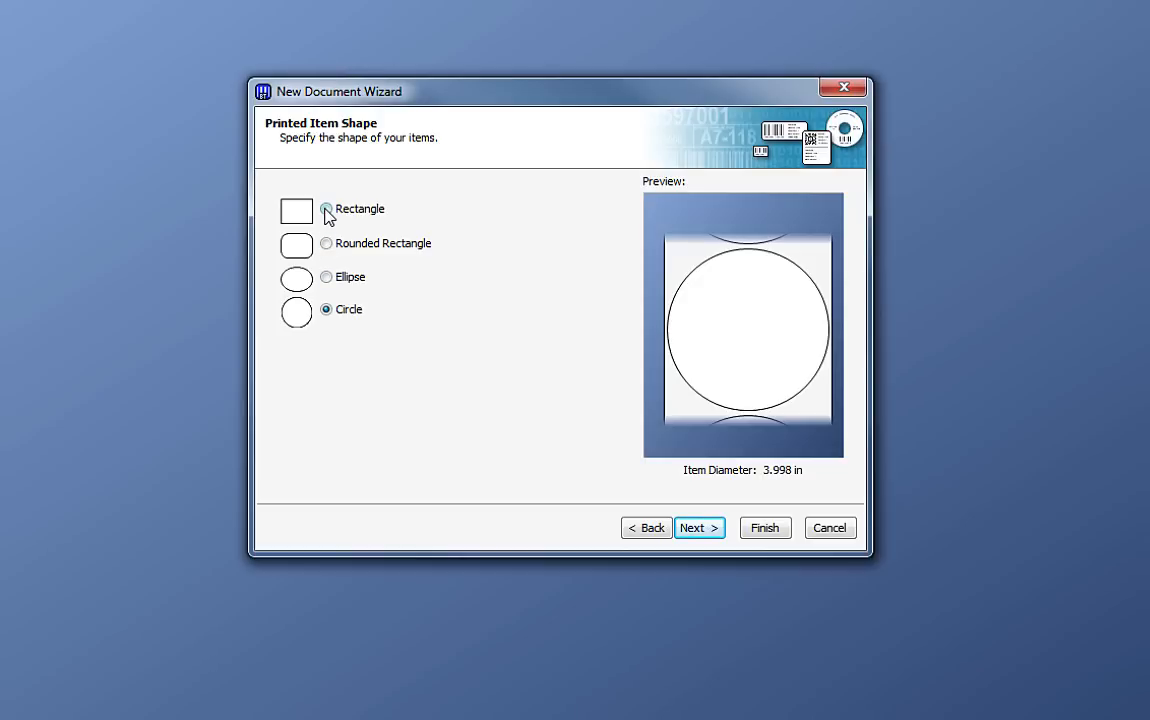
{"action": "left_click", "coordinate": [326, 209]}
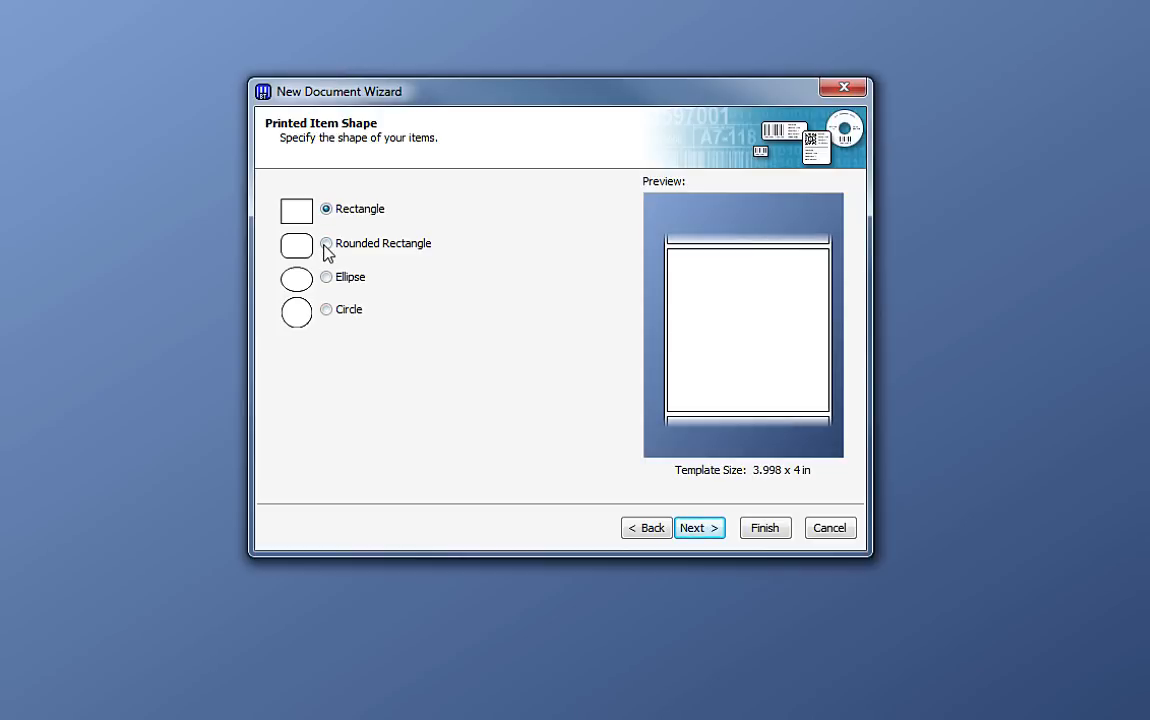
{"action": "left_click", "coordinate": [326, 243]}
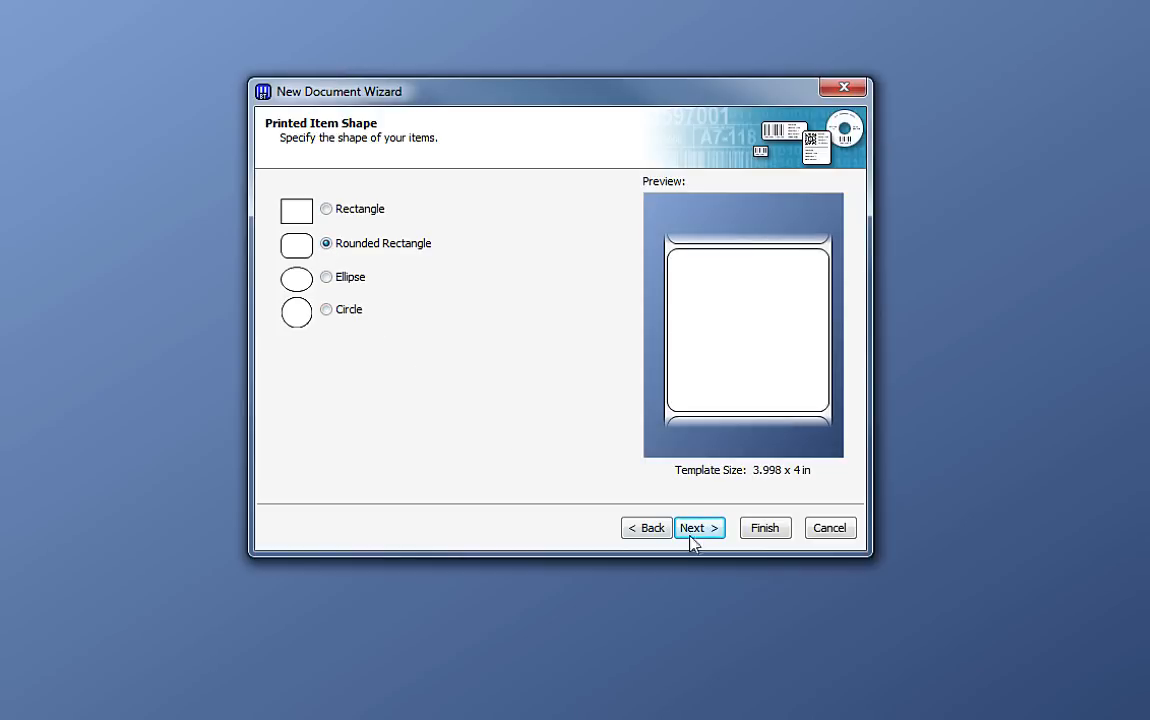
- Enter a template size of 6 in height and 4 in width
{"action": "left_click", "coordinate": [699, 527]}
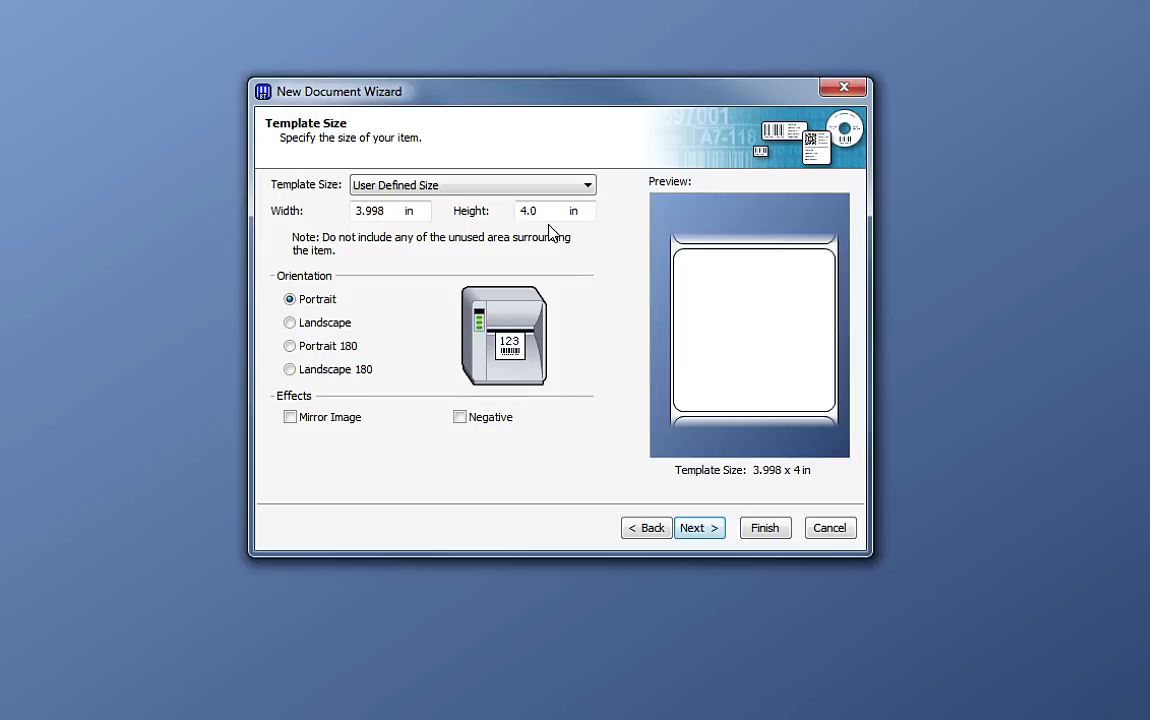
{"action": "left_click", "coordinate": [550, 210]}
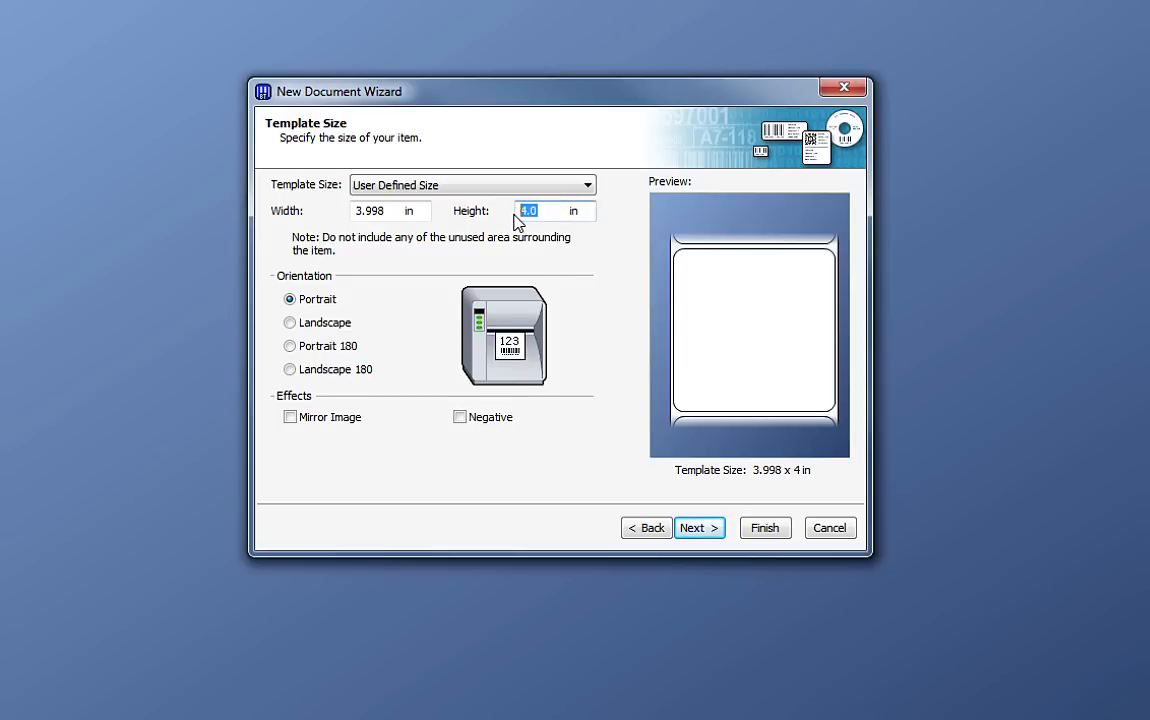
{"action": "type", "text": "6"}
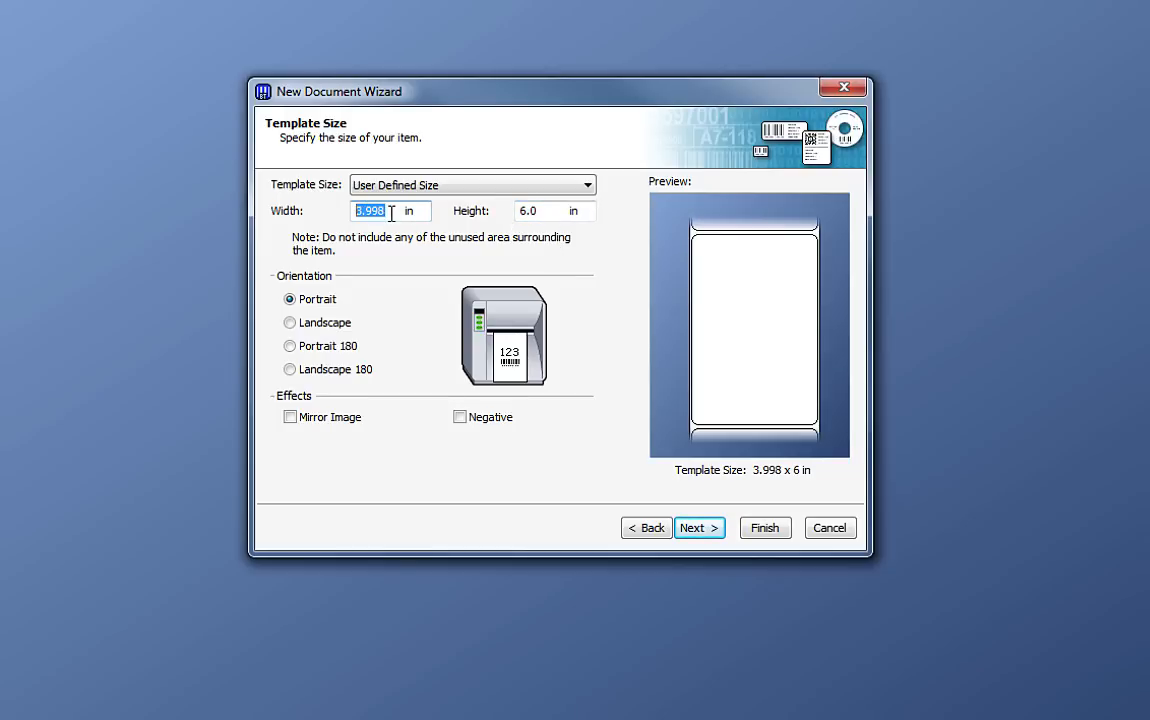
{"action": "type", "text": "4"}
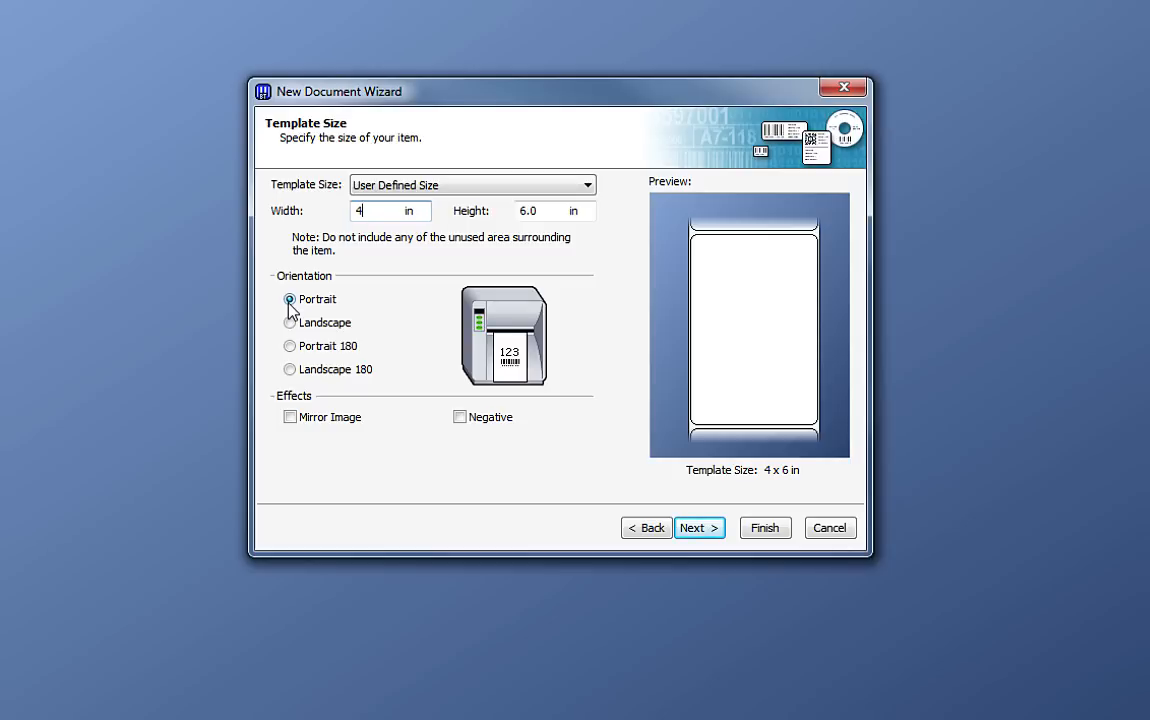
- Try portrait and rotated orientations, then settle on landscape for a 6 x 4 in label
{"action": "left_click", "coordinate": [290, 322]}
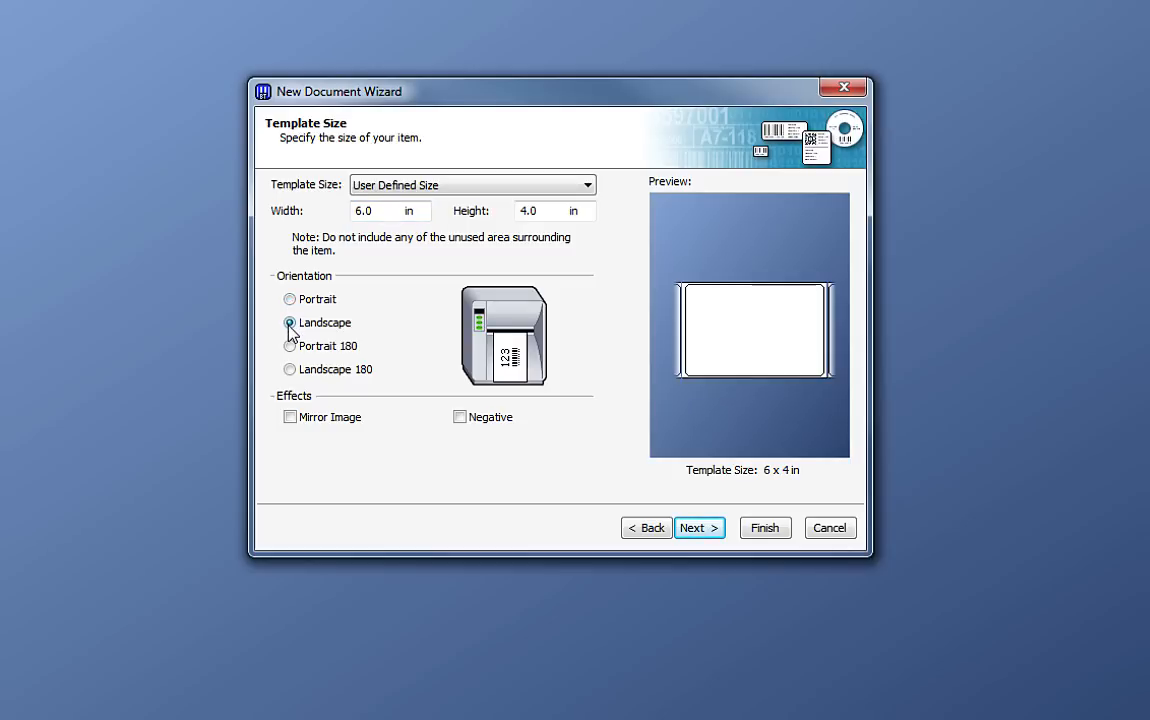
{"action": "left_click", "coordinate": [290, 322]}
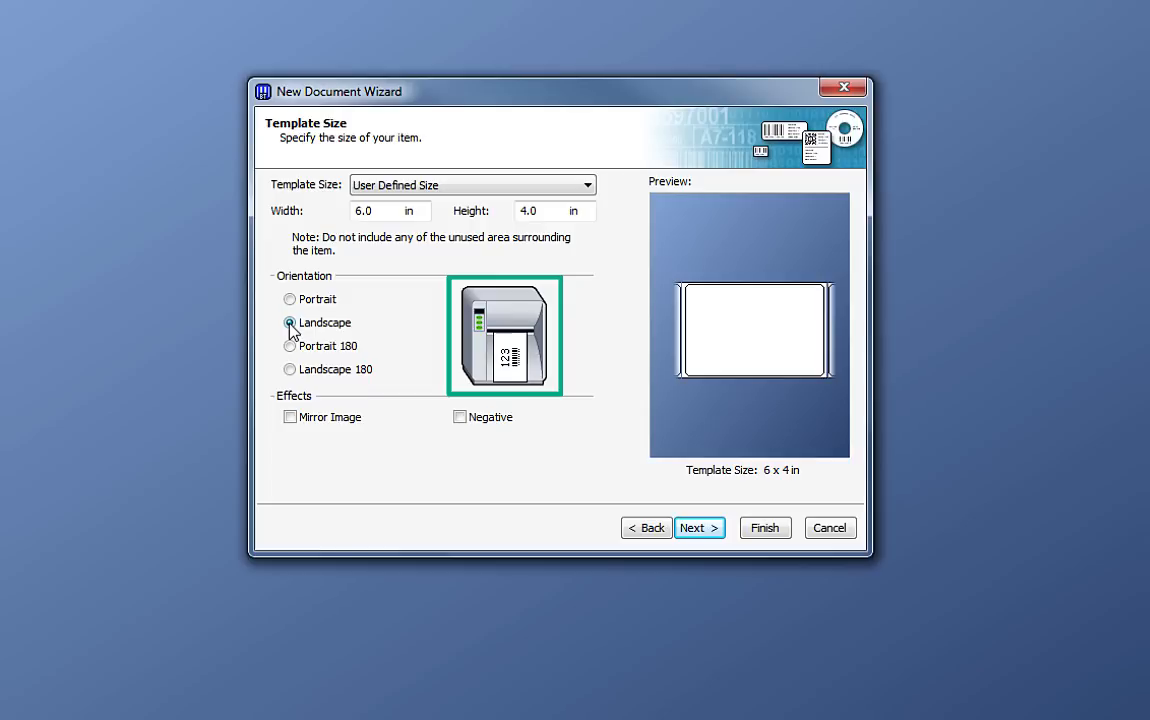
{"action": "left_click", "coordinate": [290, 299]}
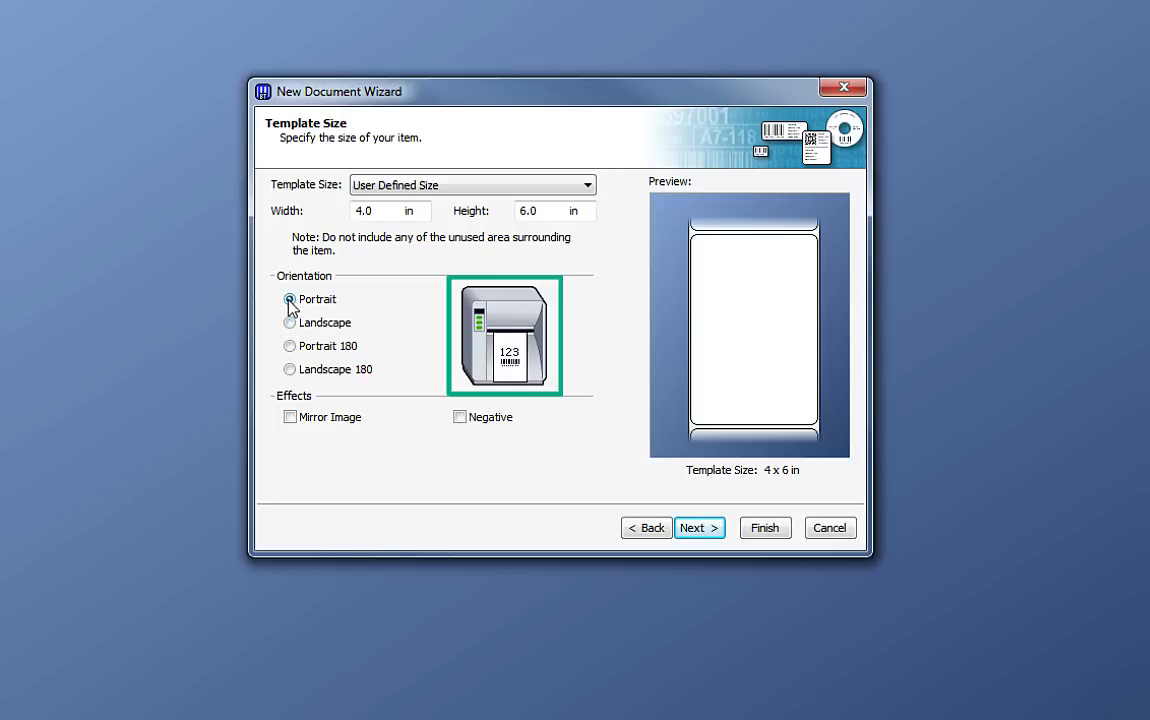
{"action": "left_click", "coordinate": [290, 346]}
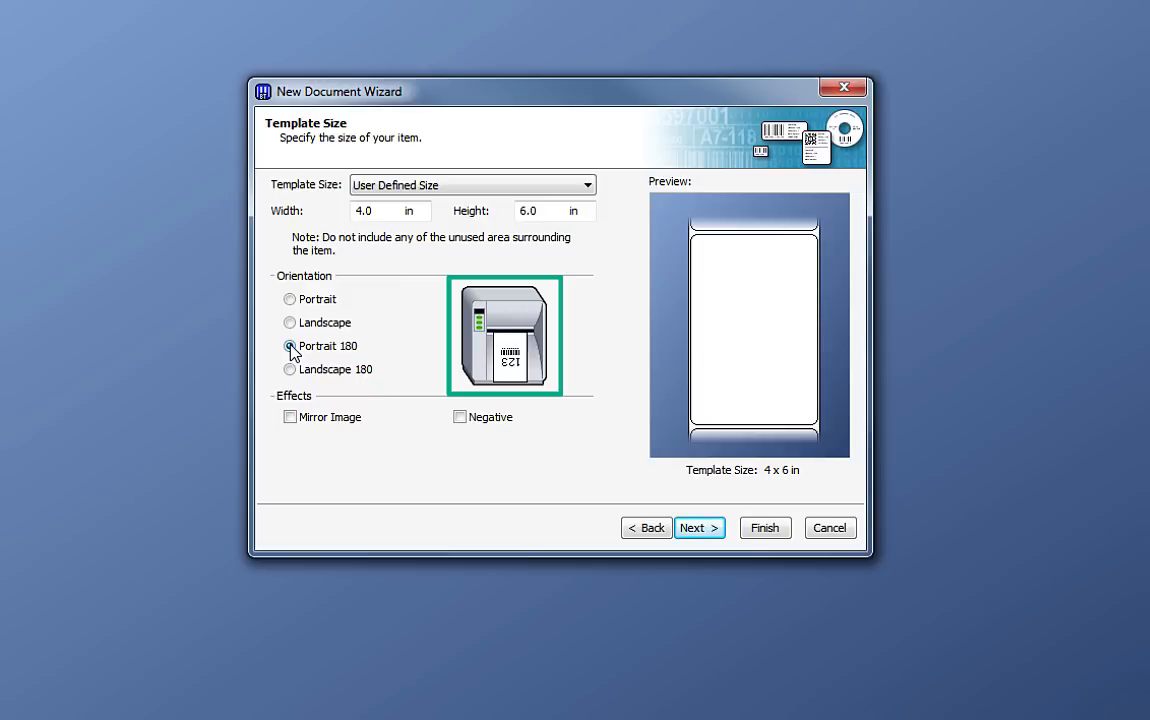
{"action": "left_click", "coordinate": [290, 346]}
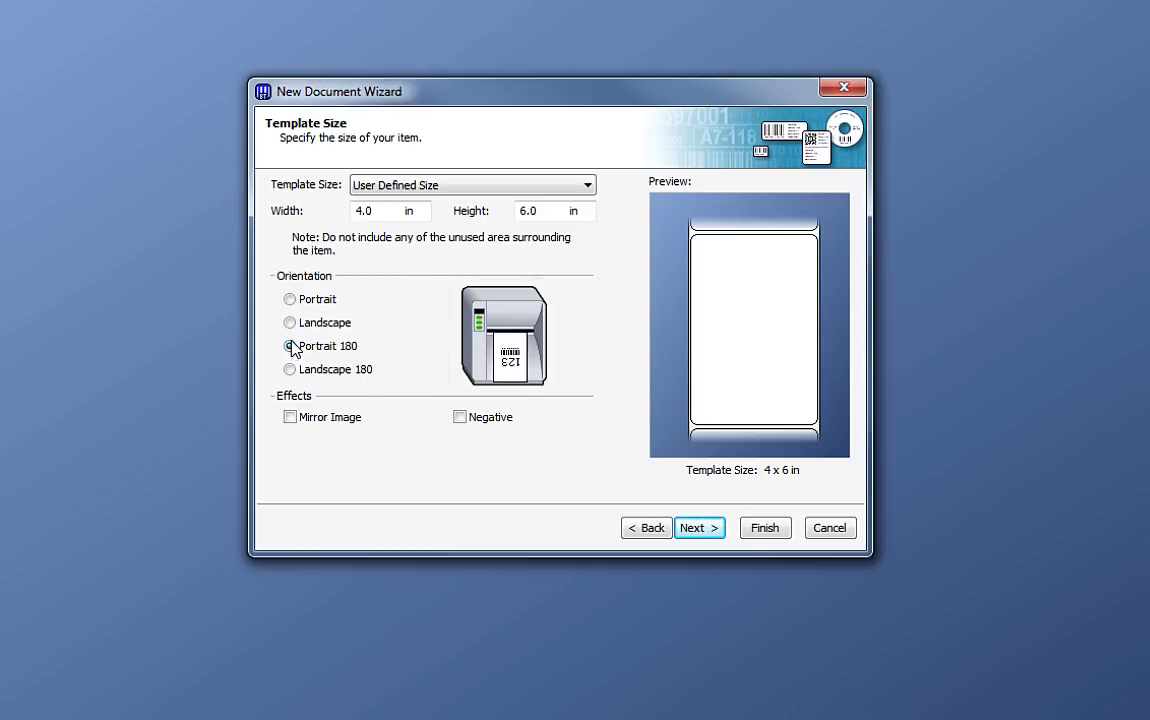
{"action": "left_click", "coordinate": [290, 322]}
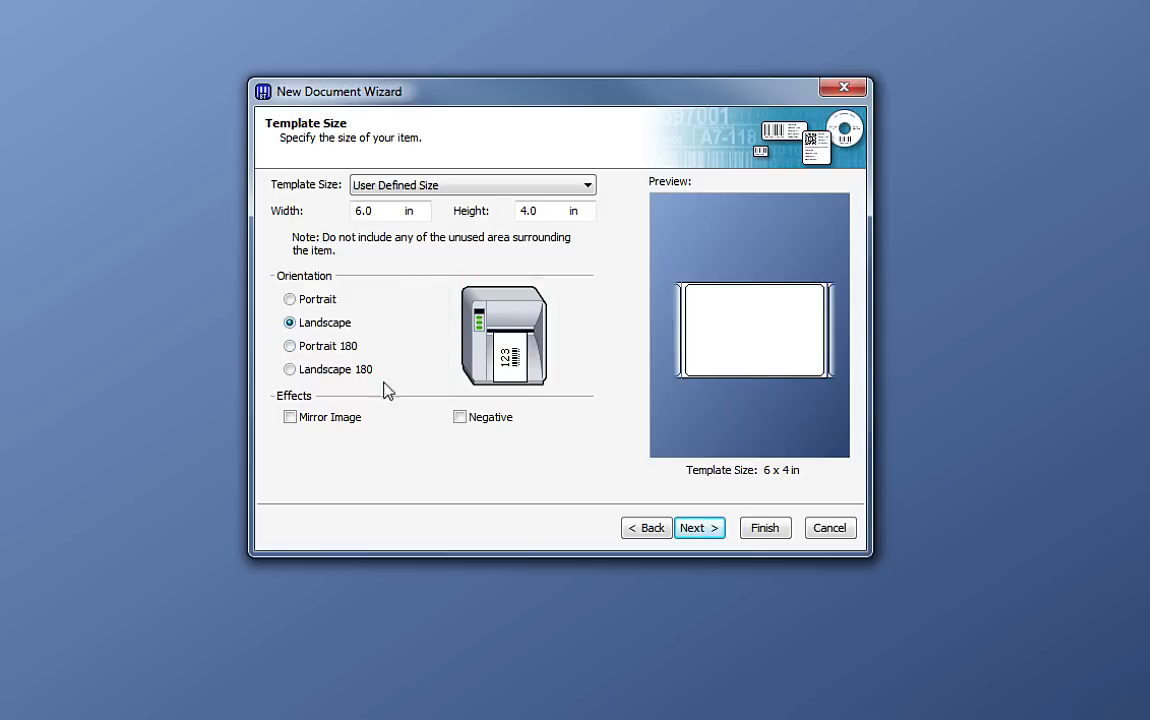
{"action": "left_click", "coordinate": [698, 527]}
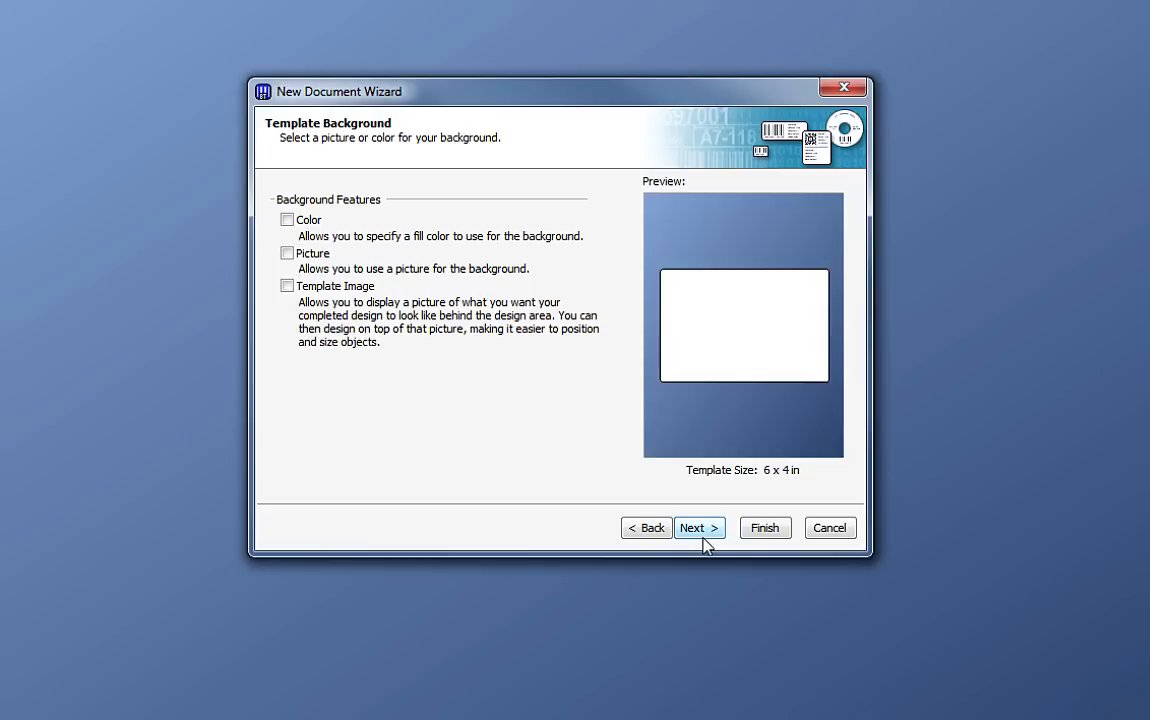
{"action": "mouse_move", "coordinate": [690, 538]}
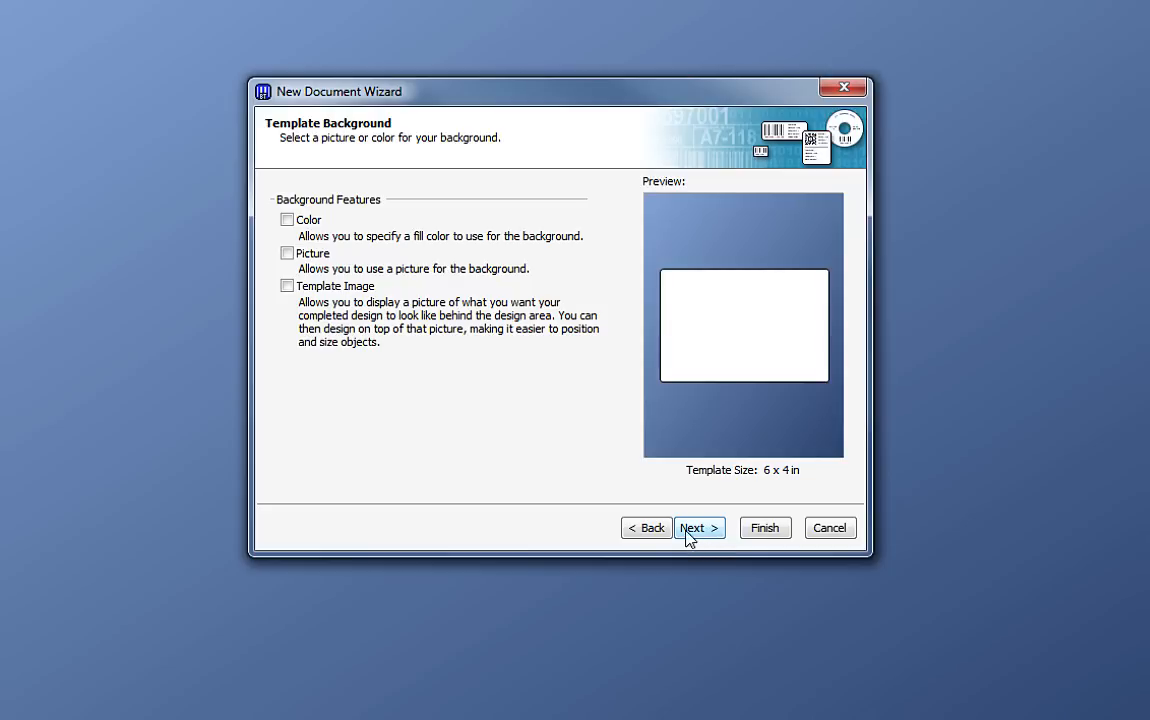
- Toggle the Color, Picture and Template Image background options, leaving none enabled
{"action": "left_click", "coordinate": [287, 219]}
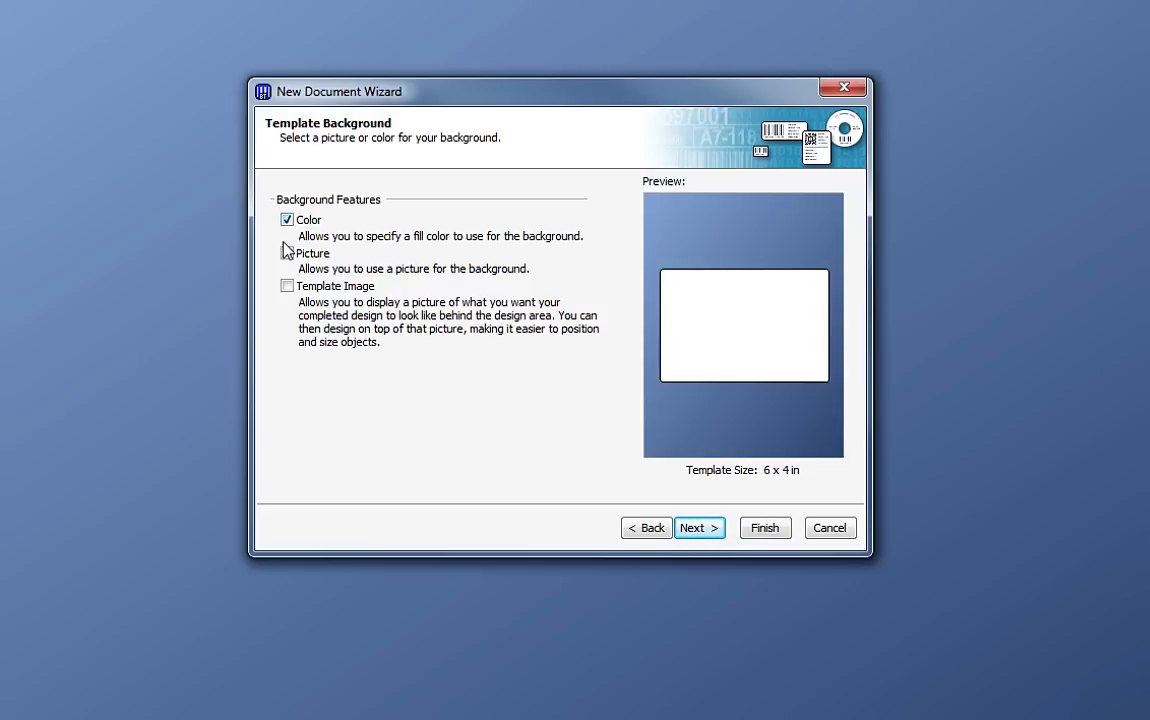
{"action": "left_click", "coordinate": [287, 286]}
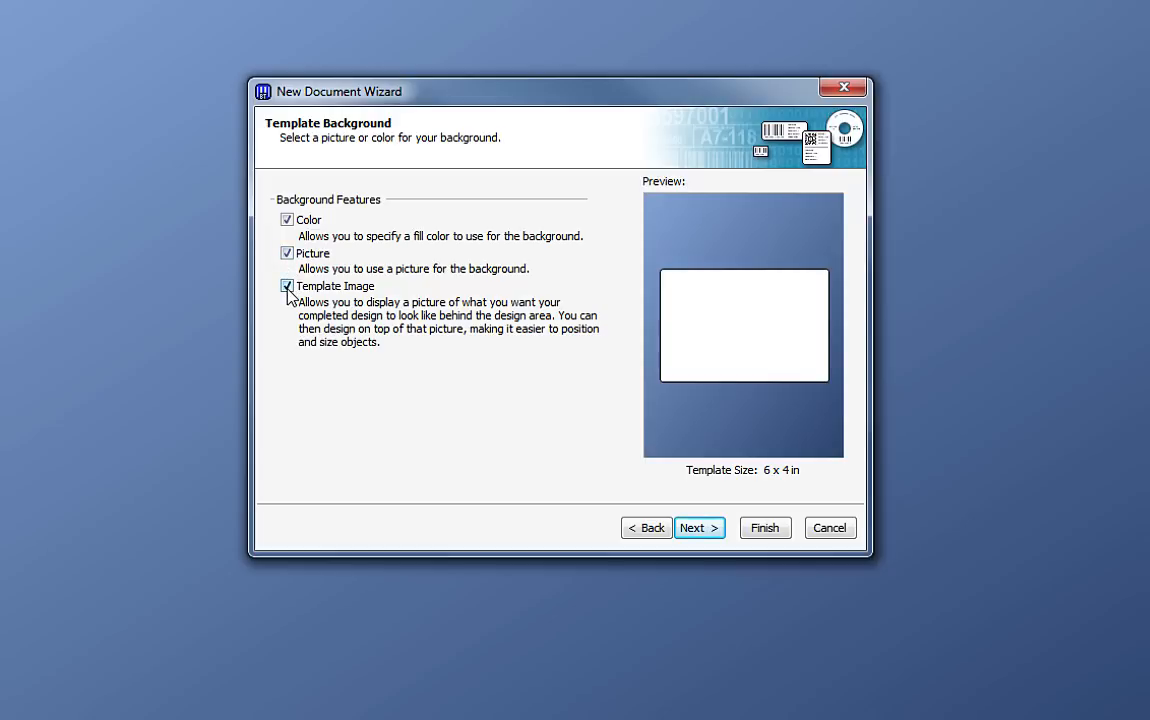
{"action": "left_click", "coordinate": [287, 286]}
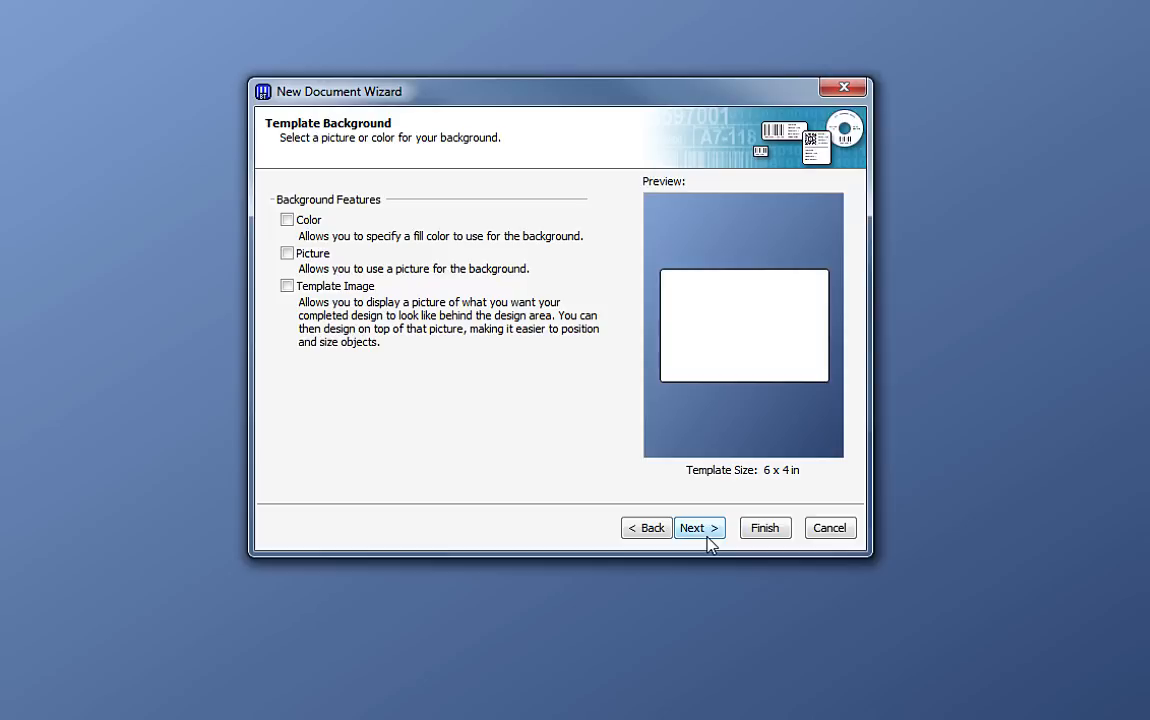
{"action": "left_click", "coordinate": [699, 527]}
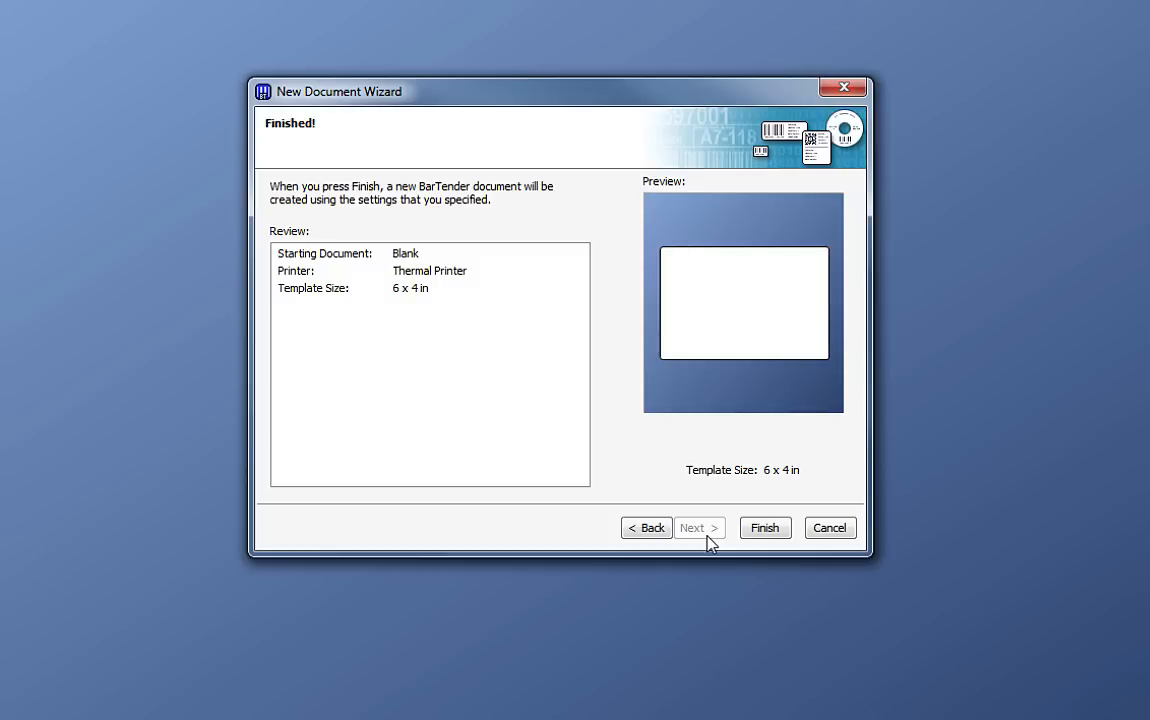
{"action": "mouse_move", "coordinate": [646, 528]}
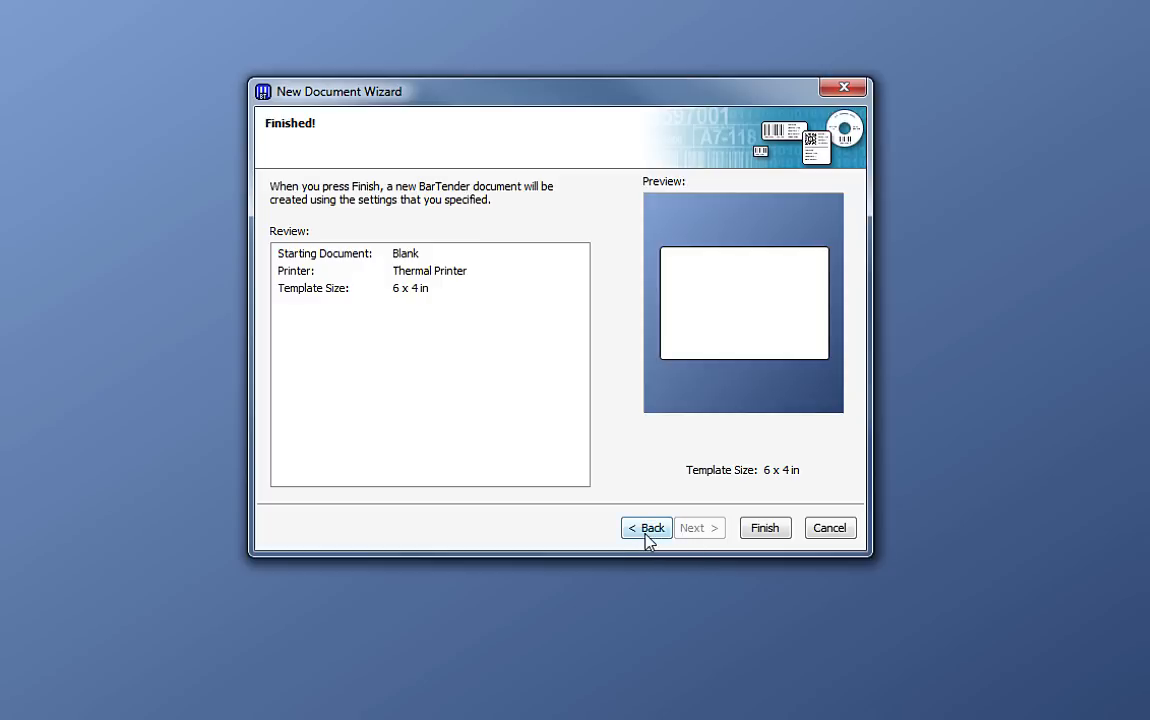
{"action": "left_click", "coordinate": [647, 527]}
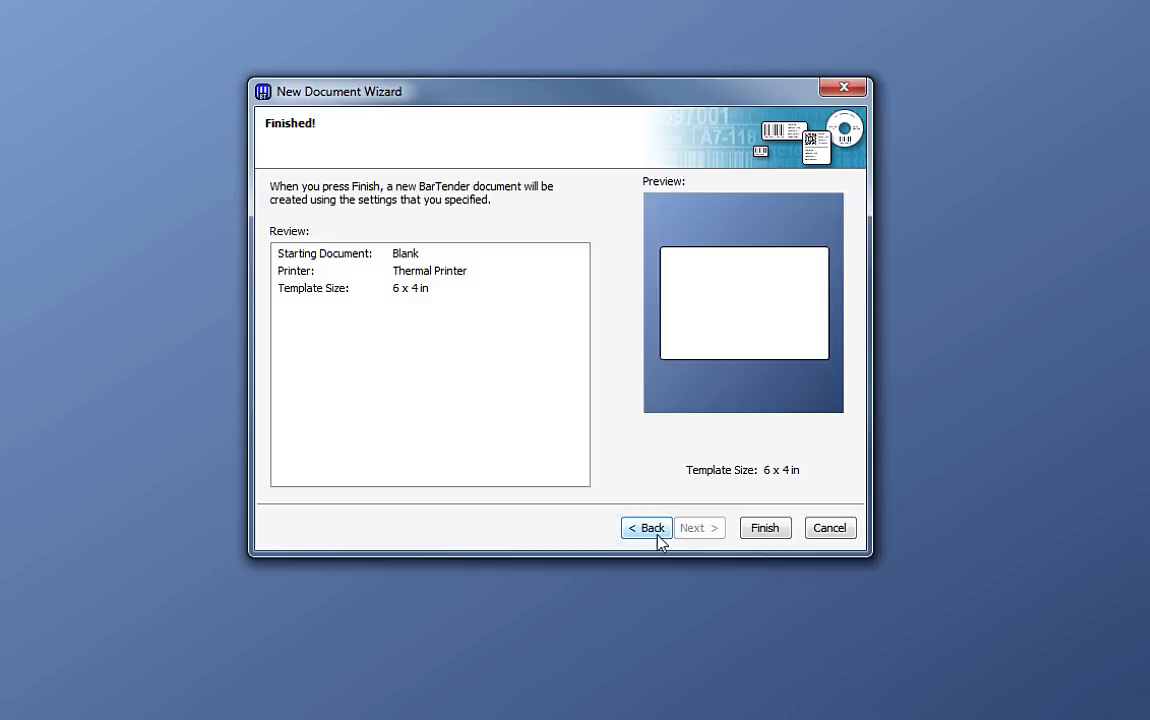
{"action": "left_click", "coordinate": [764, 527]}
{"action": "type", "text": "thermal"}
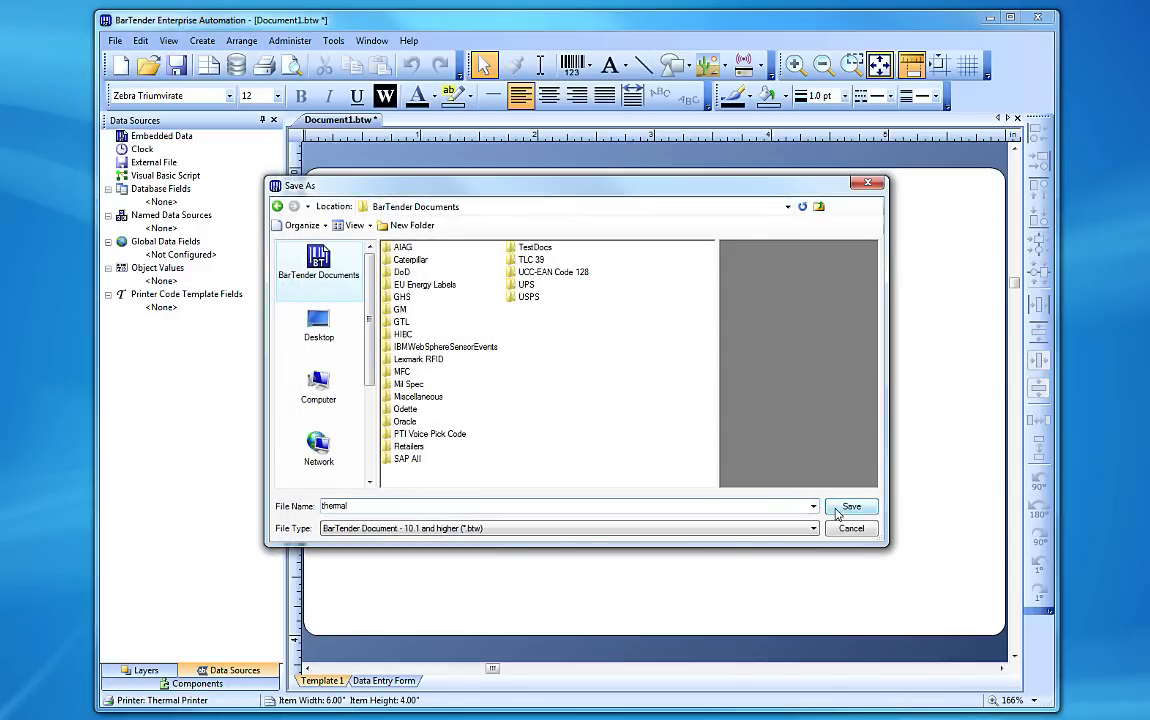
- Save the new blank 6 x 4 in label document as thermal.btw
{"action": "left_click", "coordinate": [851, 506]}
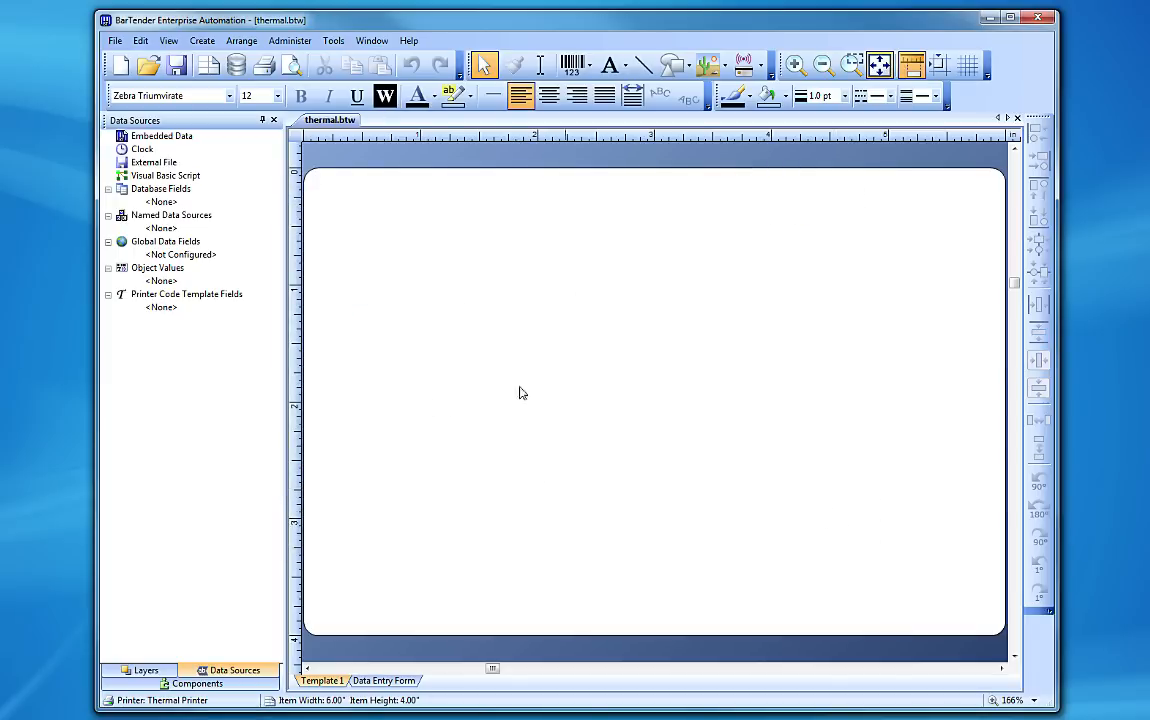
- Review and close the Page Setup for thermal.btw, then open the Help menu
{"action": "left_click", "coordinate": [115, 40]}
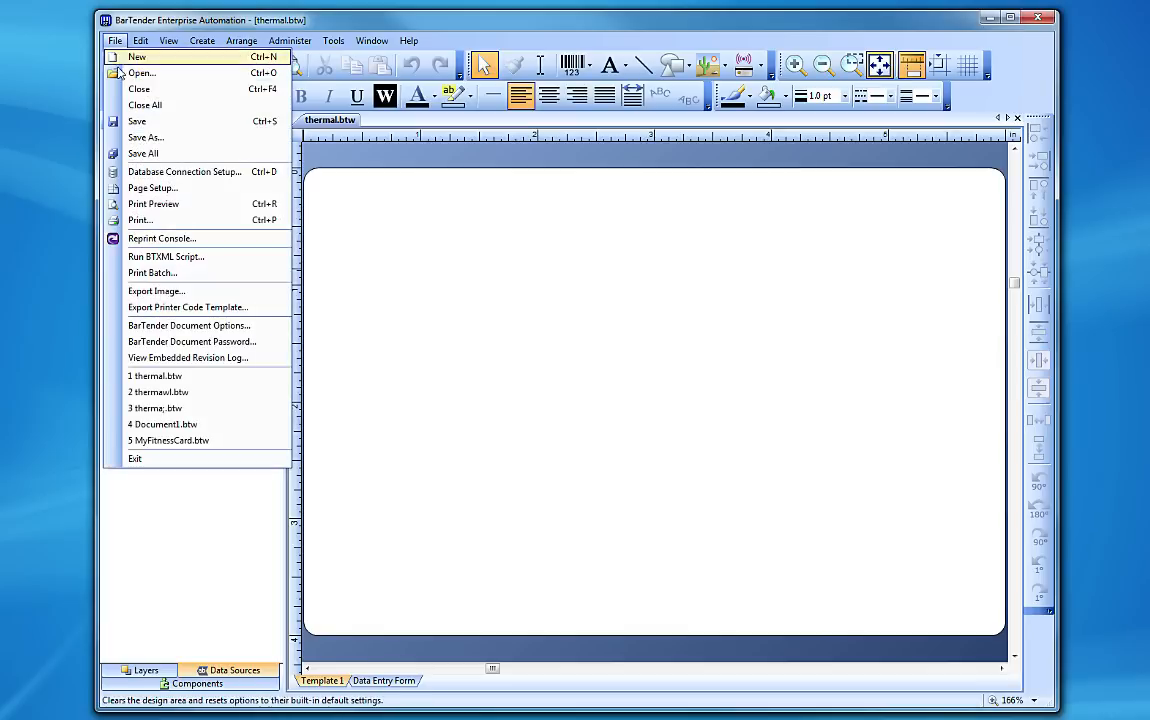
{"action": "left_click", "coordinate": [152, 188]}
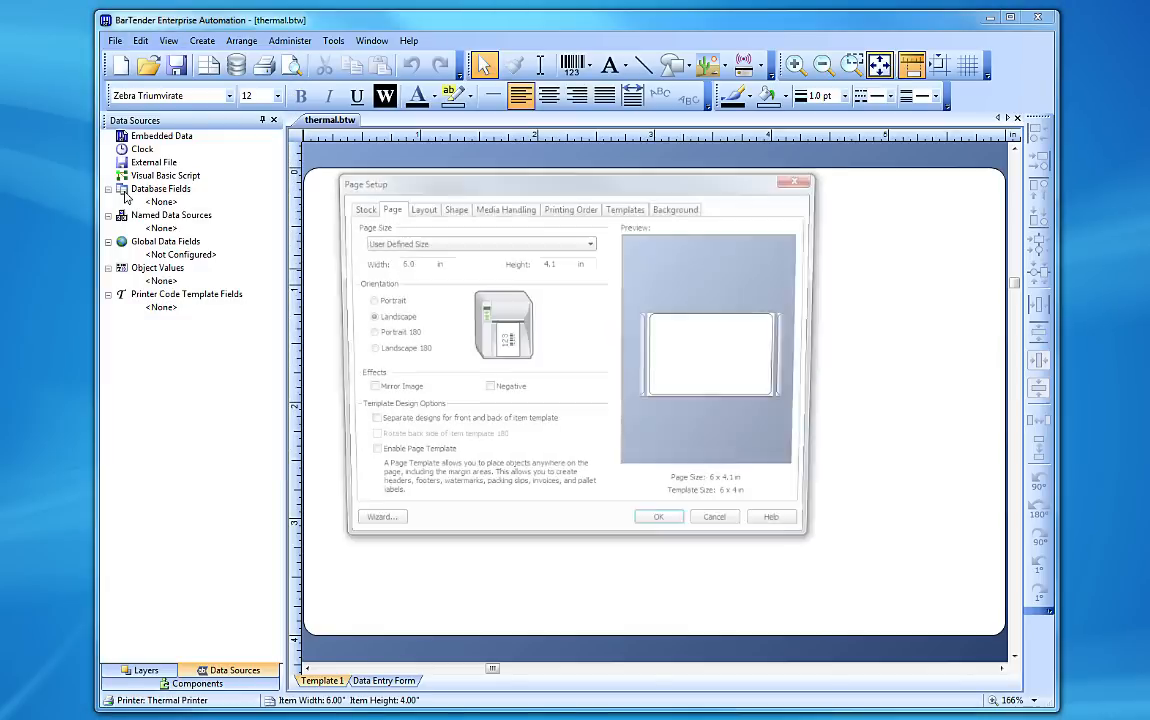
{"action": "left_click", "coordinate": [658, 516]}
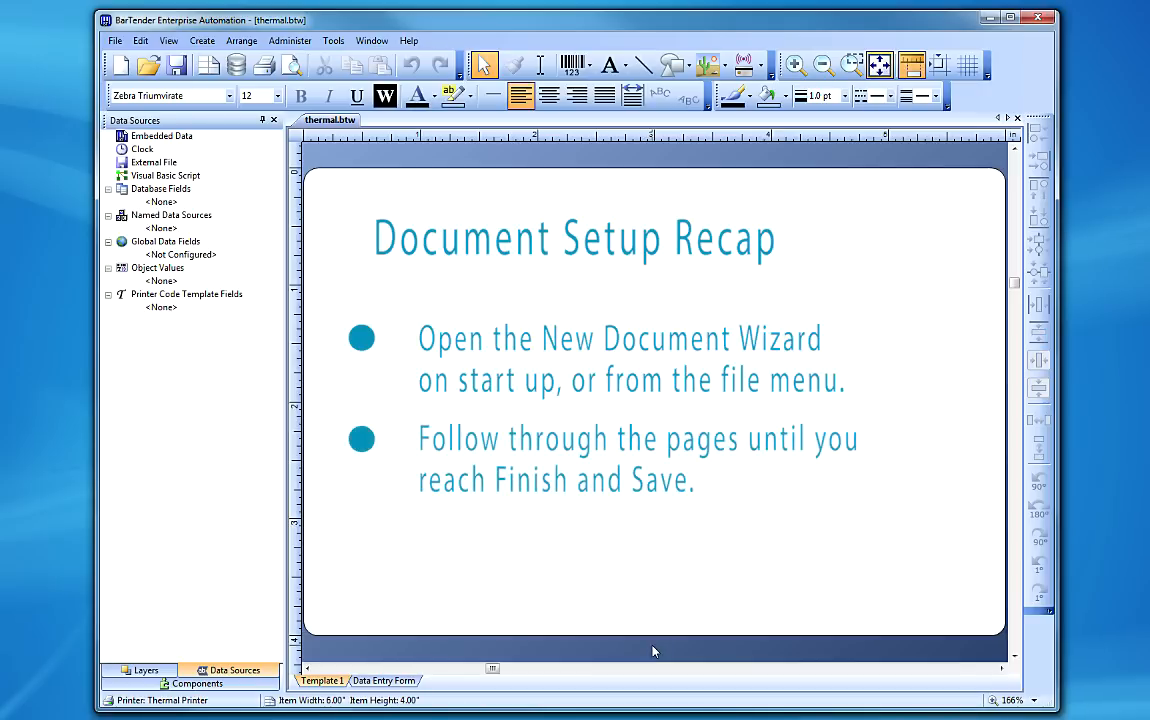
{"action": "mouse_move", "coordinate": [573, 490]}
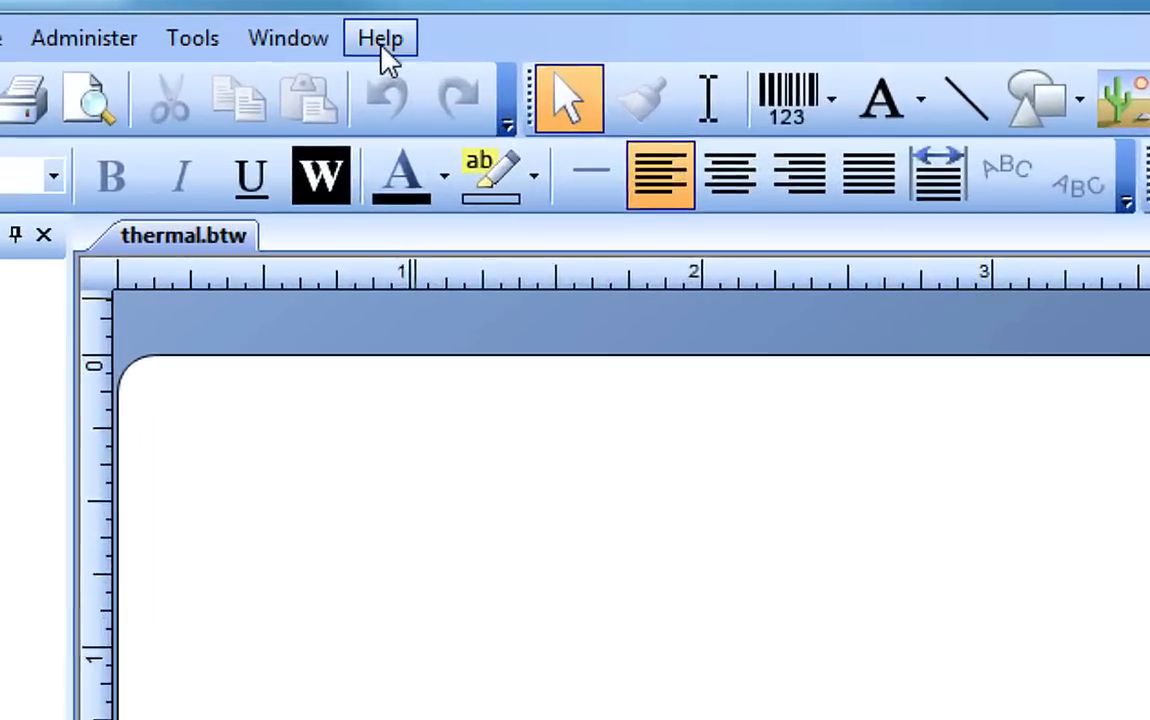
{"action": "left_click", "coordinate": [380, 37]}
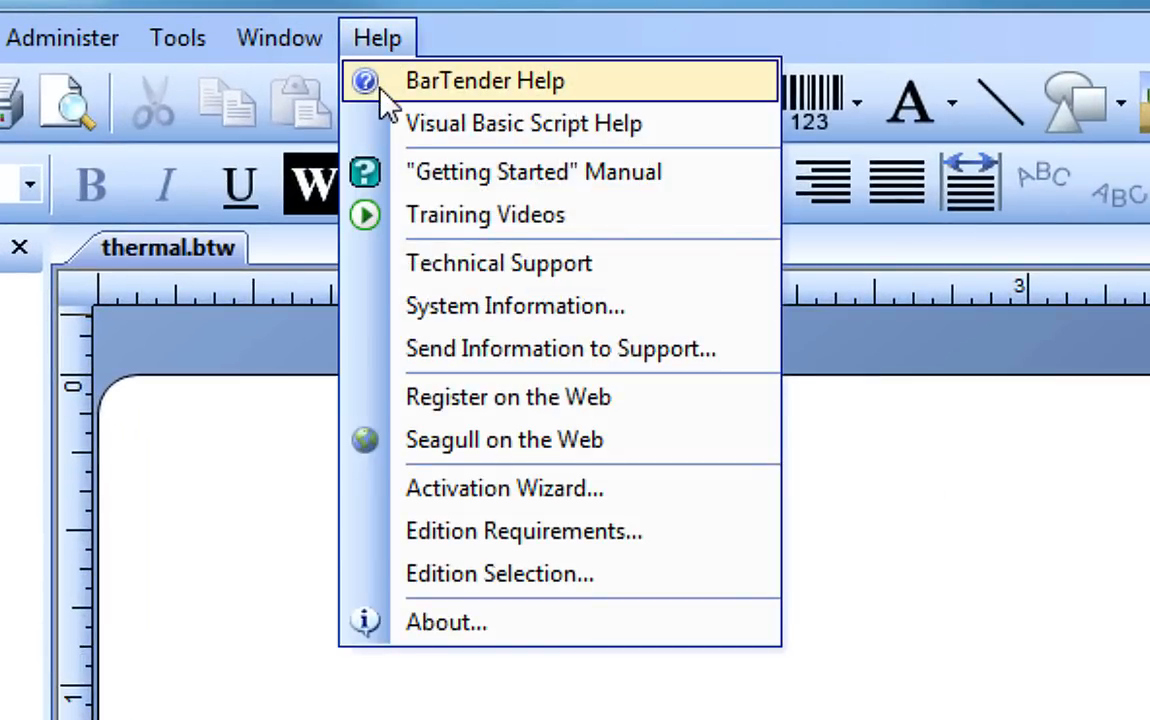
{"action": "mouse_move", "coordinate": [485, 215]}
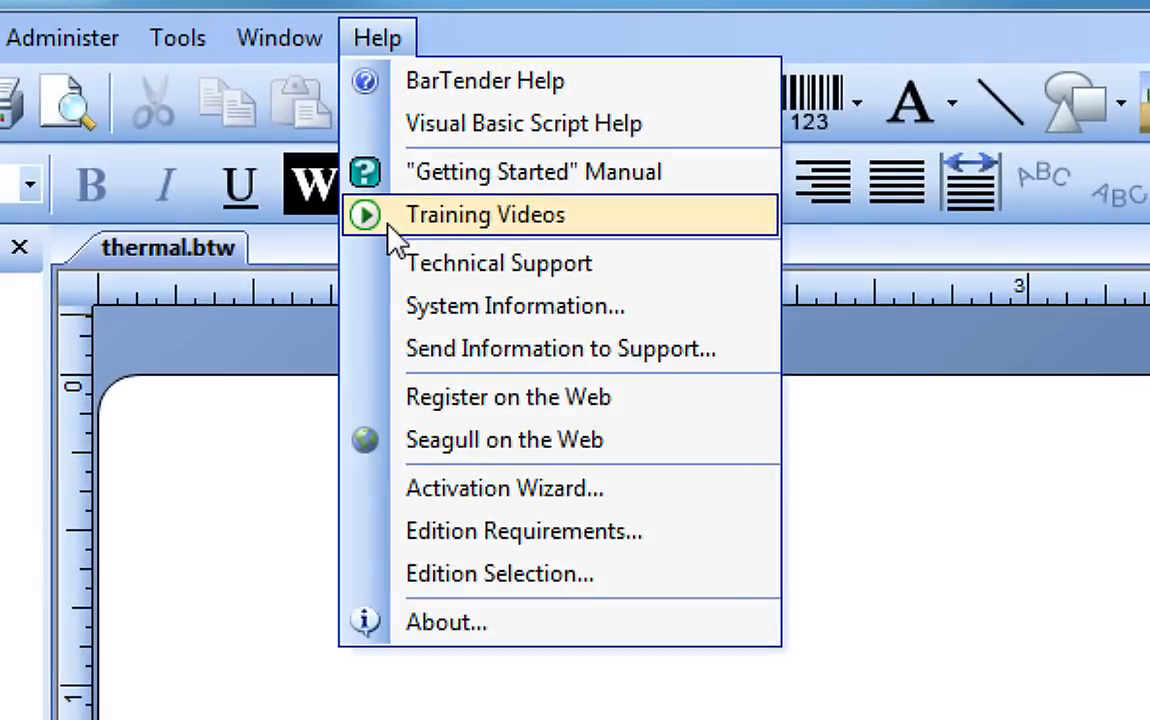